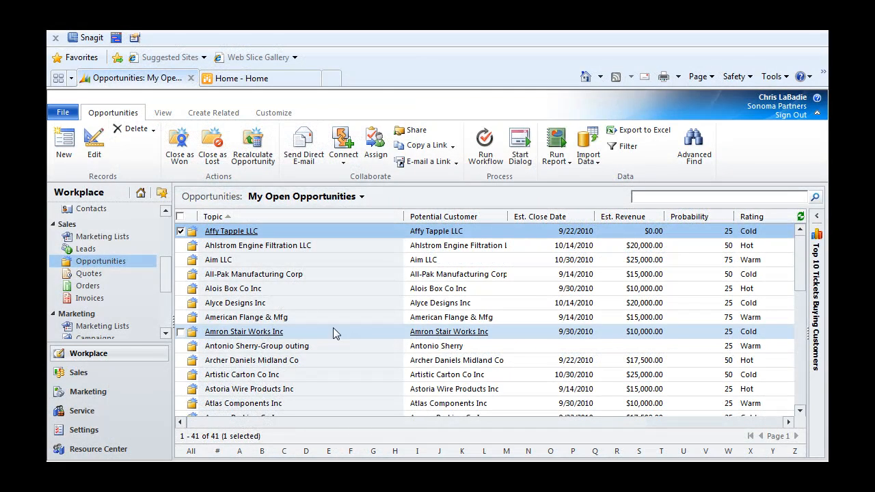
pyautogui.moveTo(182, 279)
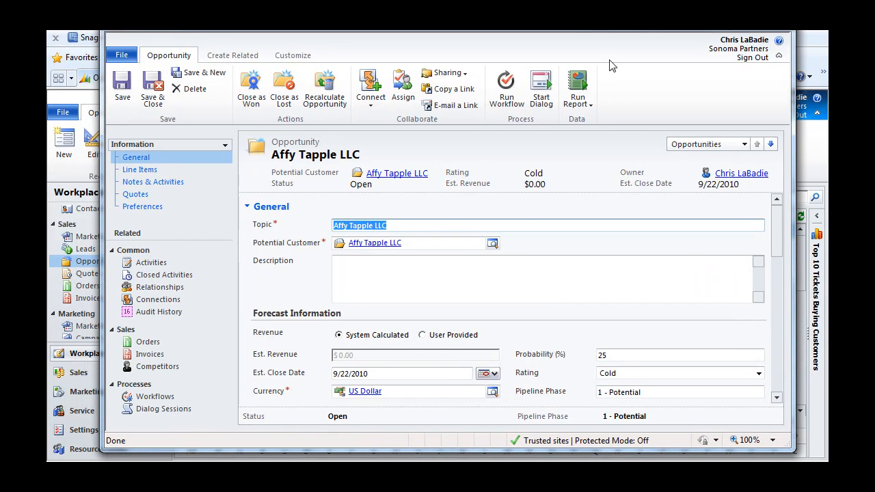
pyautogui.moveTo(780, 229)
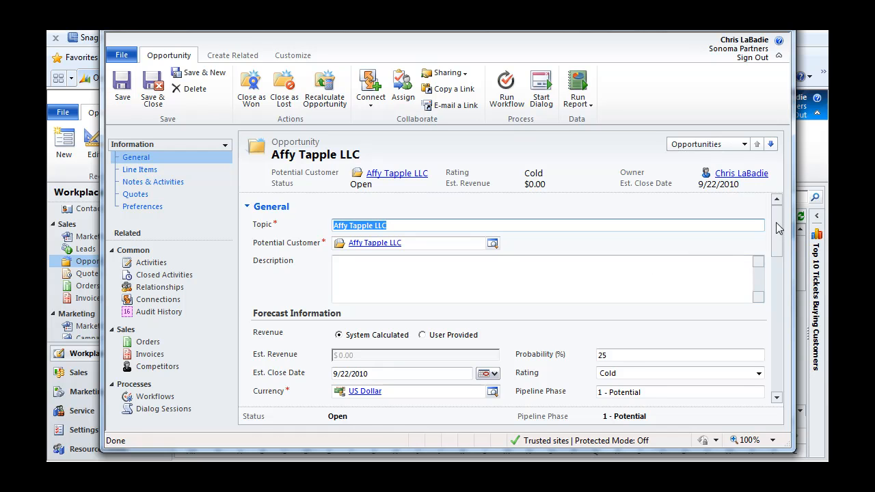
# Step: Scroll down to the opportunity's empty Line Items section with $0.00 totals
pyautogui.scroll(-3)
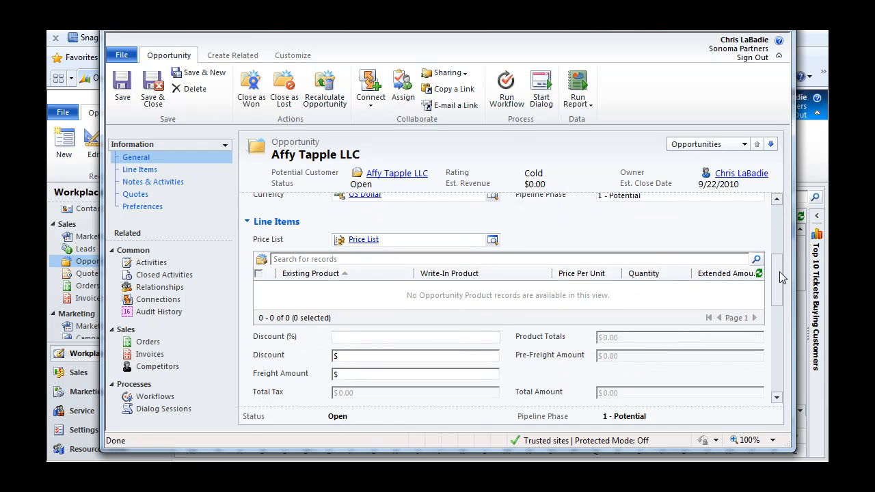
pyautogui.moveTo(684, 233)
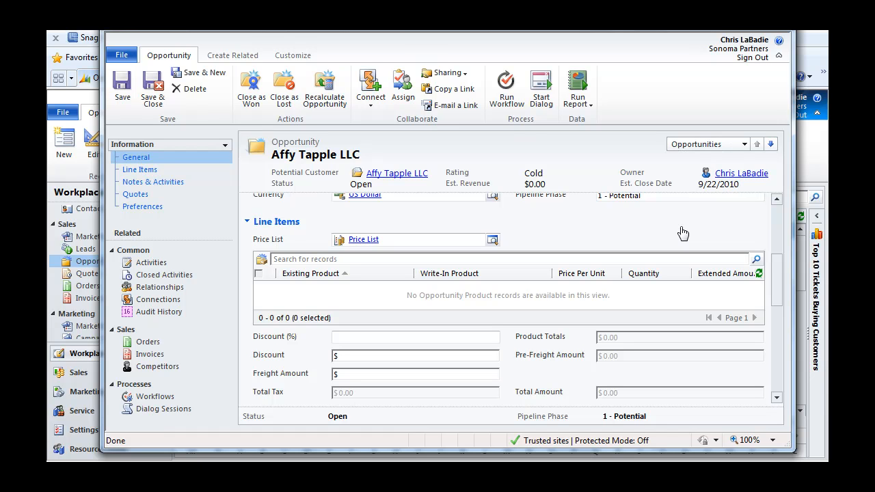
pyautogui.moveTo(650, 235)
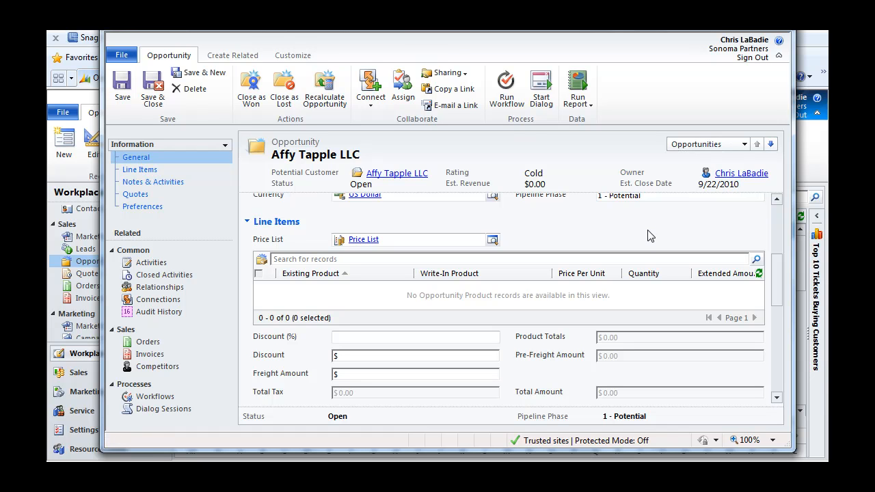
pyautogui.moveTo(595, 248)
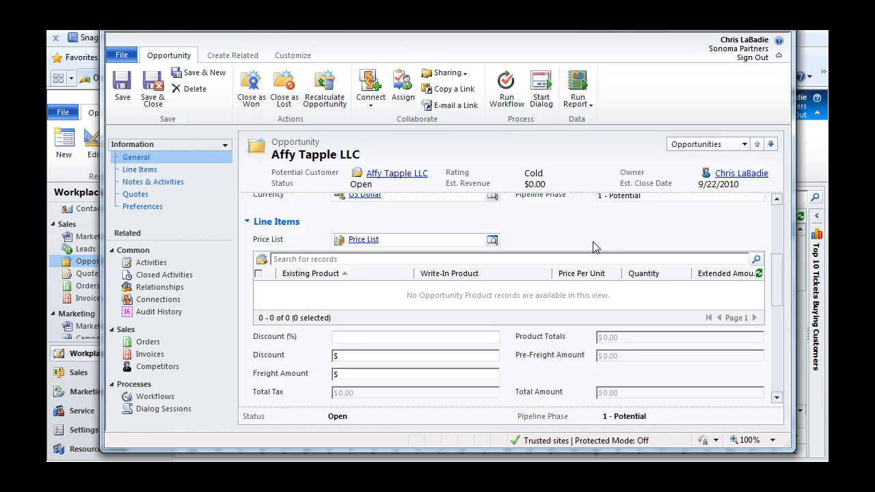
pyautogui.moveTo(605, 246)
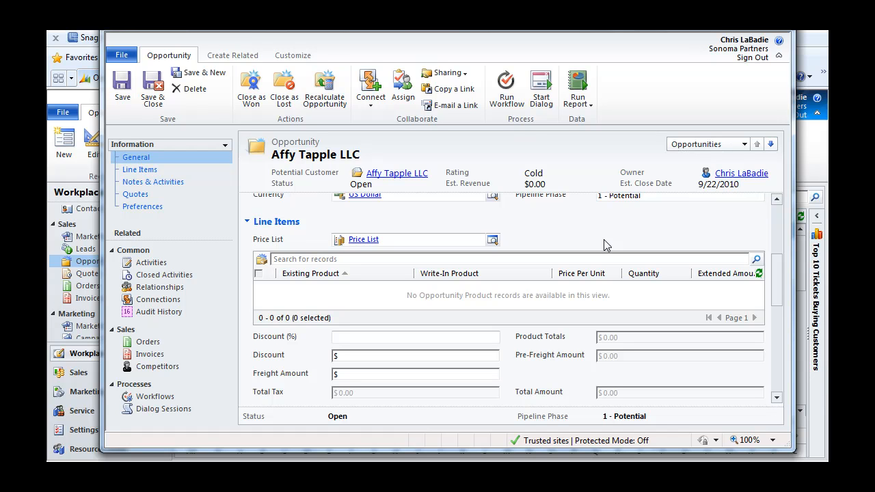
pyautogui.moveTo(327, 242)
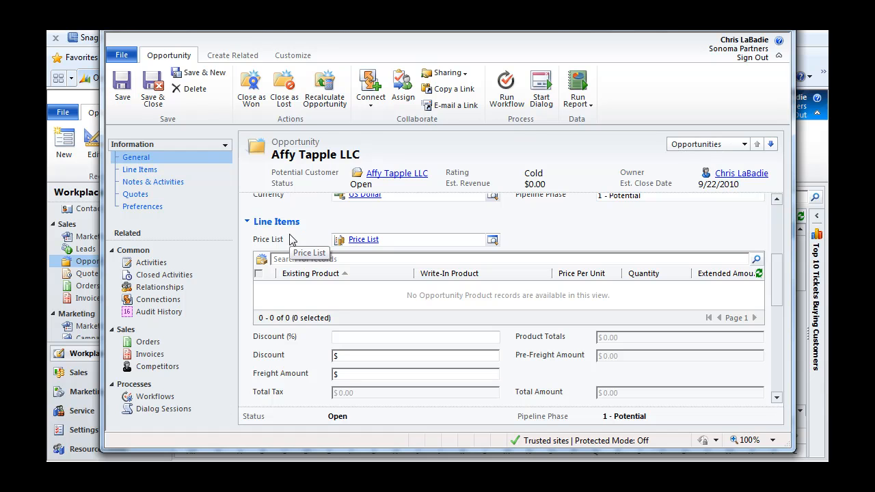
pyautogui.moveTo(554, 225)
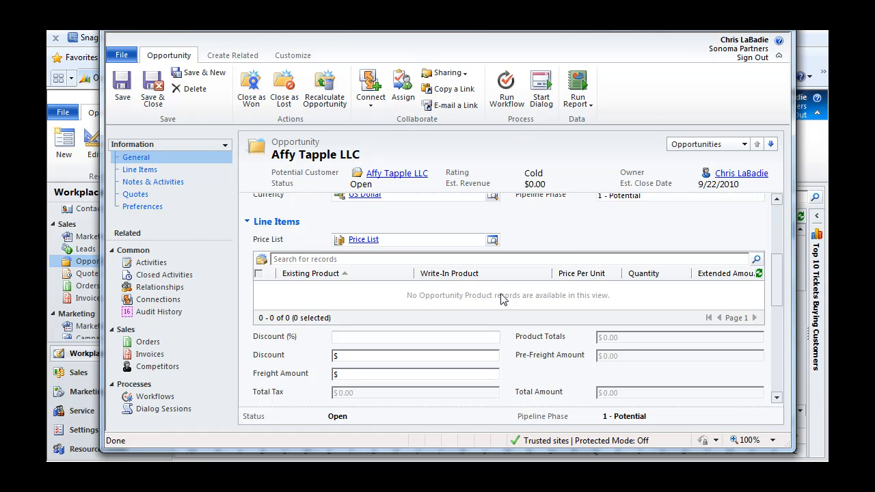
# Step: Select the Line Items grid and add a new opportunity product
pyautogui.click(506, 295)
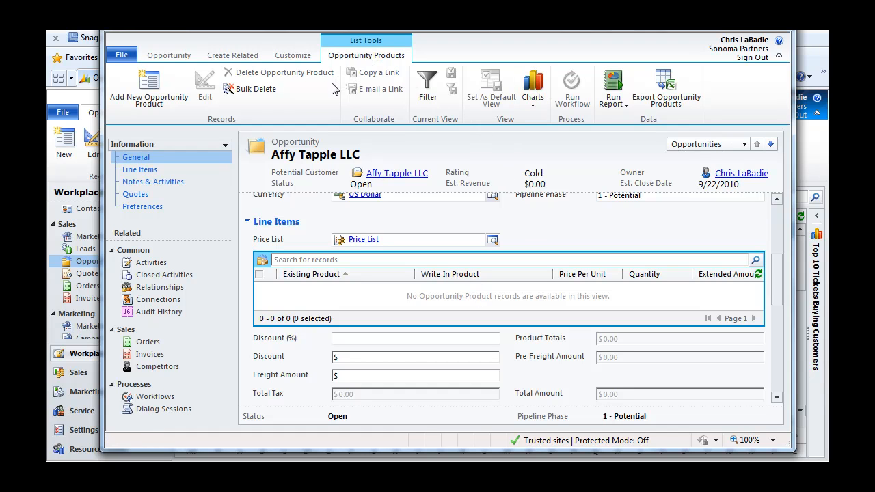
pyautogui.moveTo(365, 318)
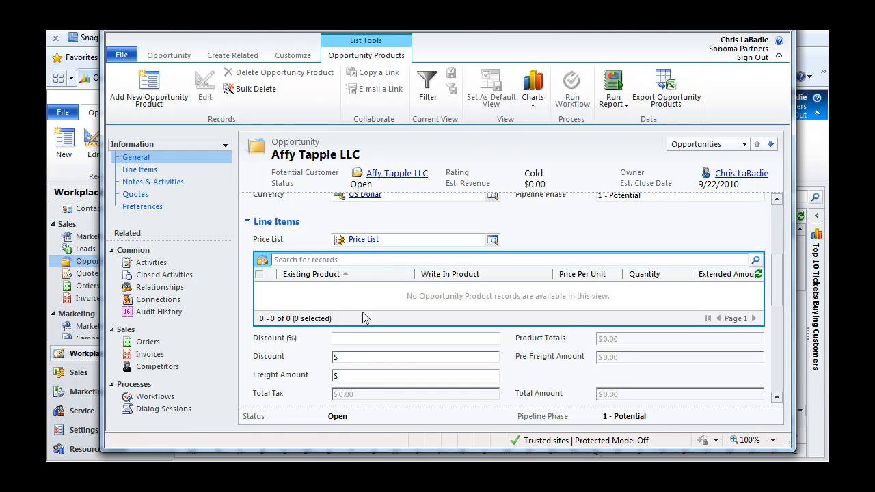
pyautogui.moveTo(393, 305)
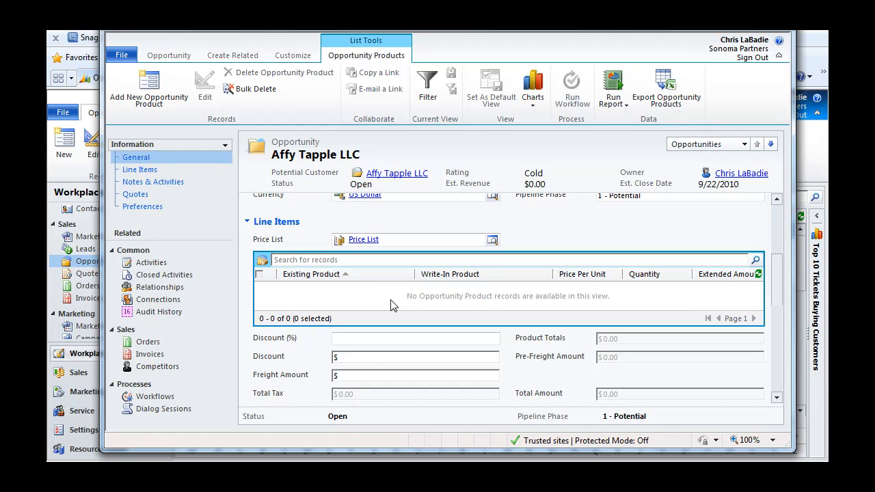
pyautogui.moveTo(337, 183)
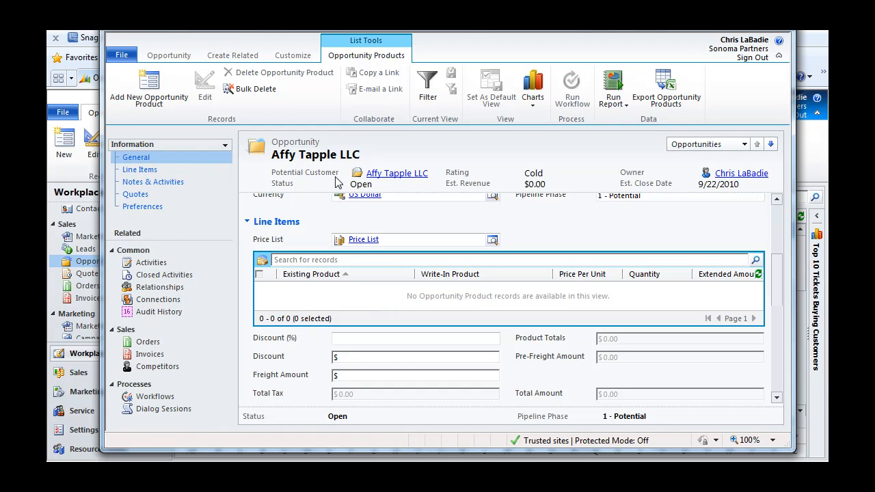
pyautogui.moveTo(149, 87)
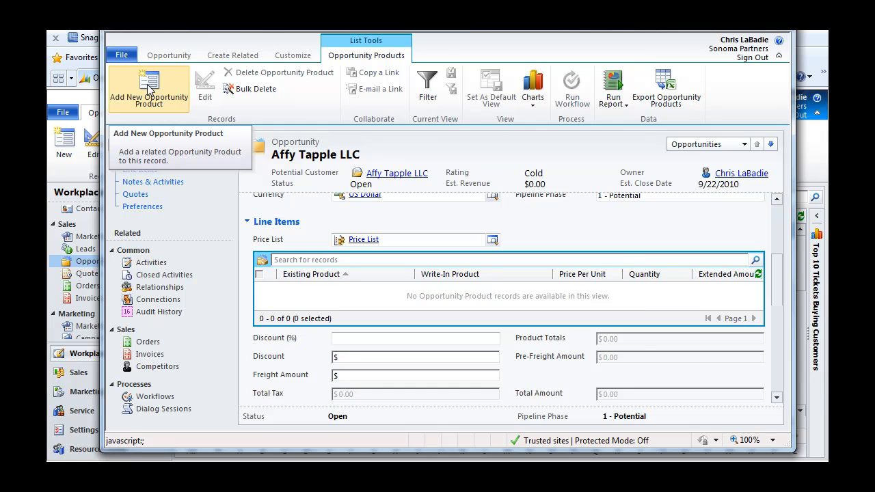
pyautogui.click(149, 89)
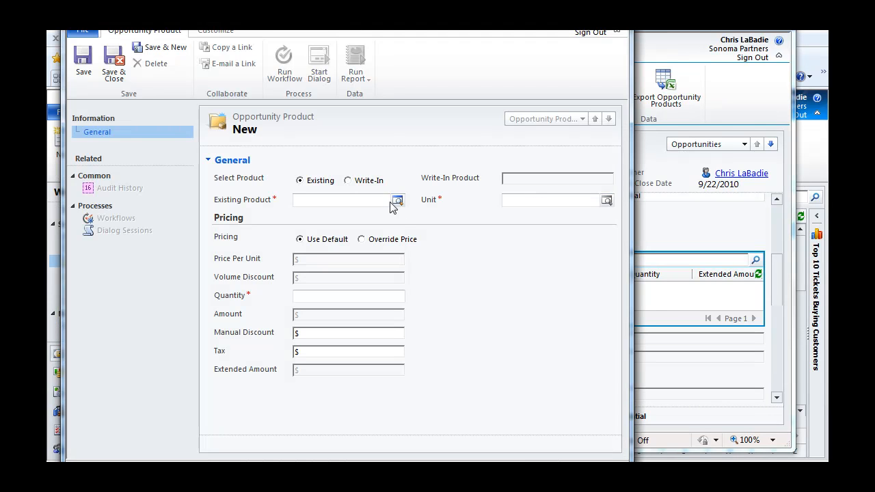
# Step: Add a Widget line item, Primary Unit, quantity 7, and save it
pyautogui.click(398, 200)
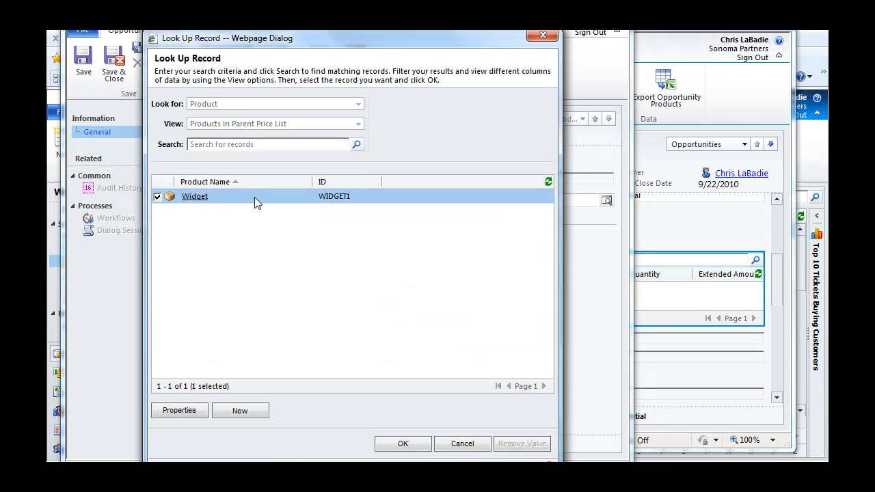
pyautogui.click(403, 444)
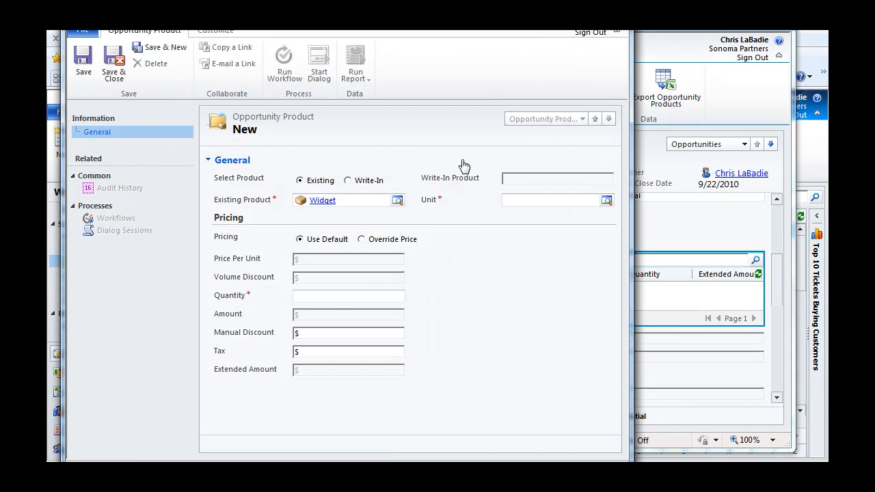
pyautogui.click(606, 200)
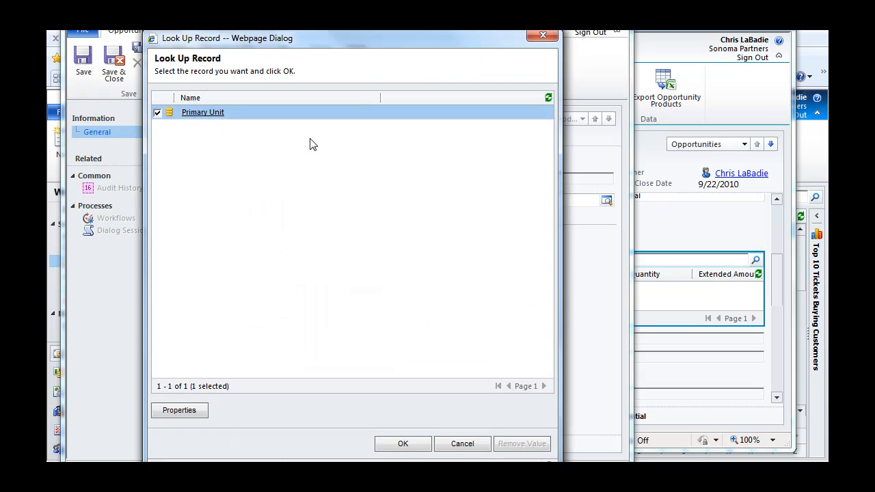
pyautogui.click(403, 444)
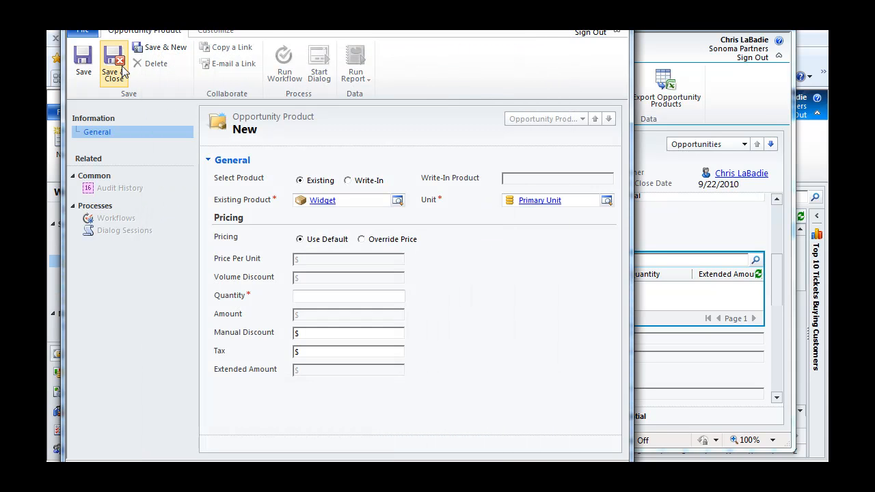
pyautogui.click(349, 296)
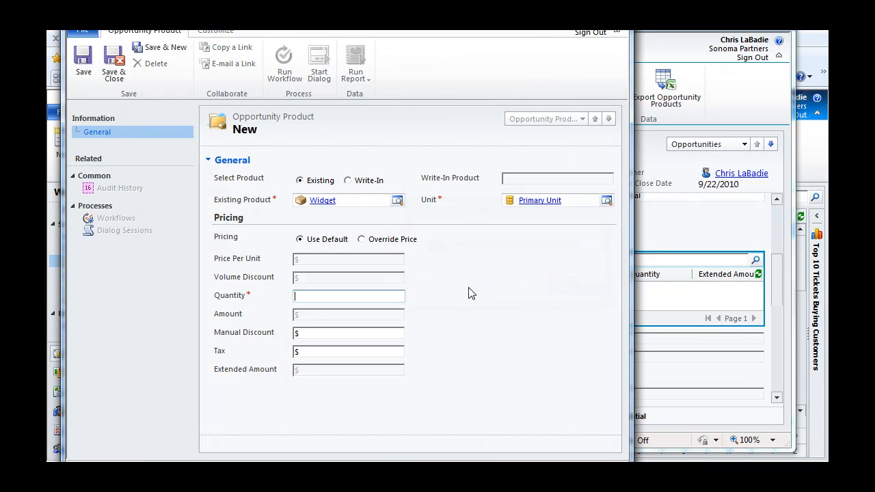
pyautogui.write('7')
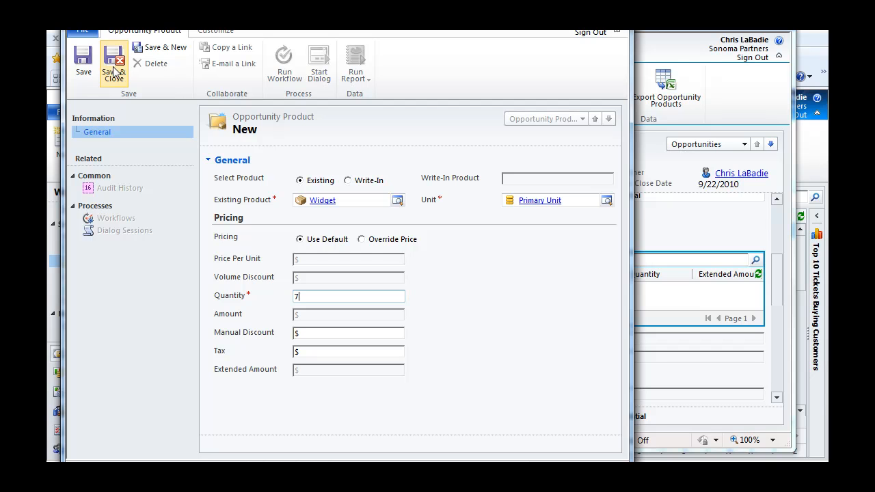
pyautogui.click(113, 62)
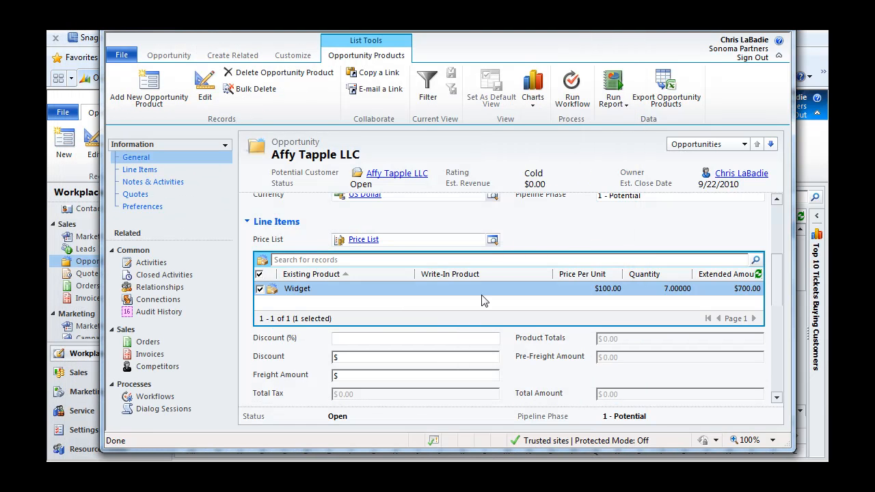
pyautogui.moveTo(458, 319)
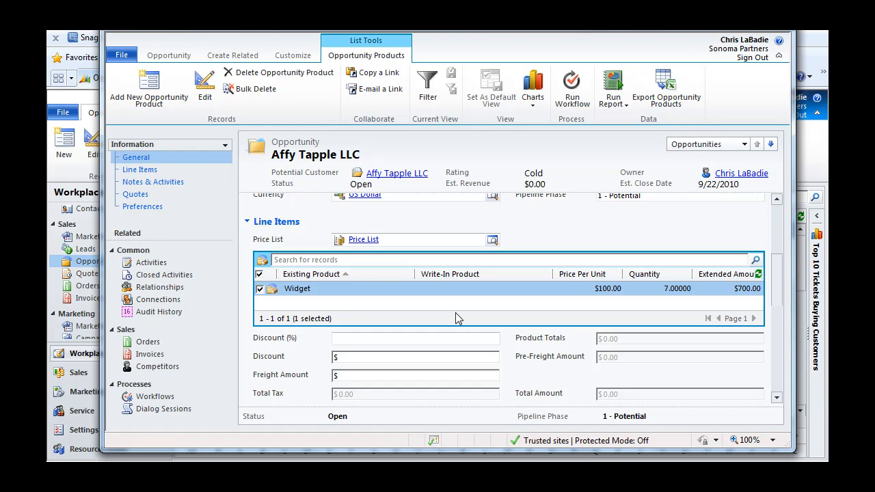
pyautogui.moveTo(776, 266)
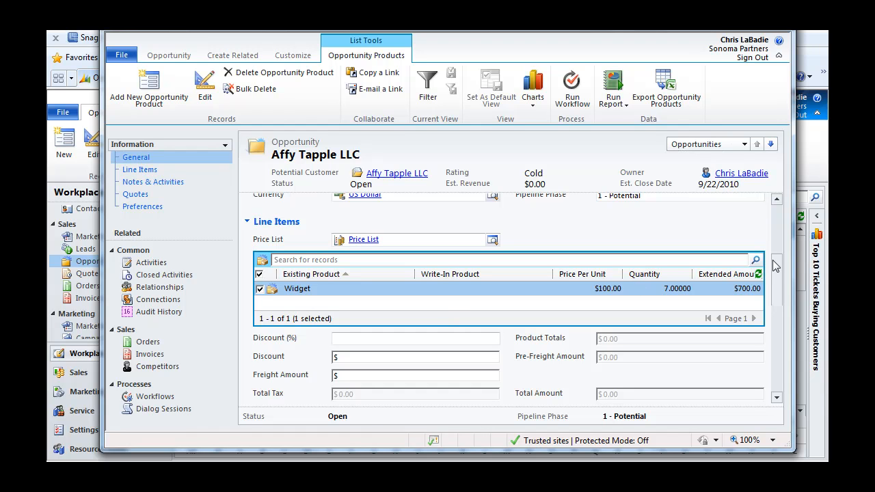
# Step: Scroll back up to the opportunity's forecast details and leave the product grid
pyautogui.scroll(3)
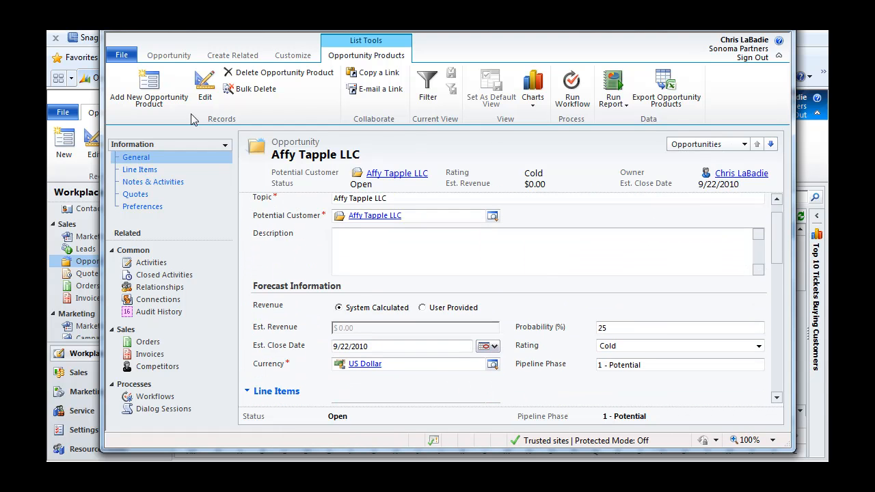
pyautogui.click(169, 55)
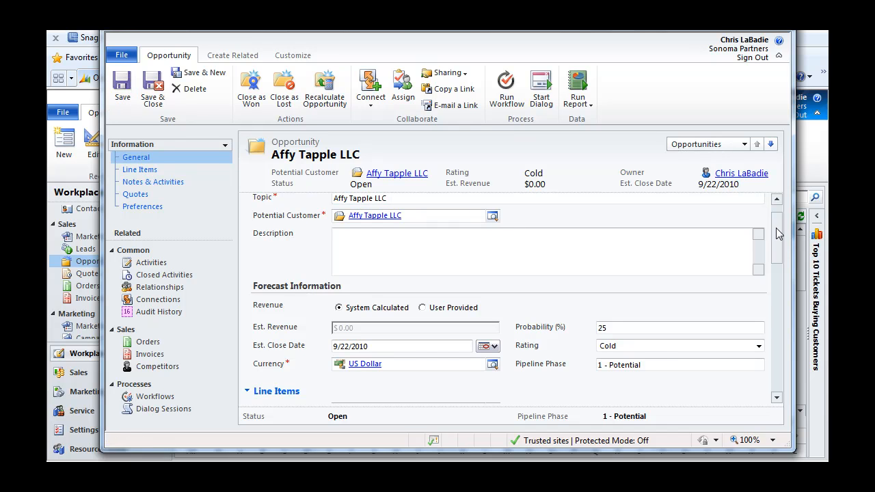
# Step: Recalculate the opportunity so Est. Revenue updates to $700.00
pyautogui.click(325, 89)
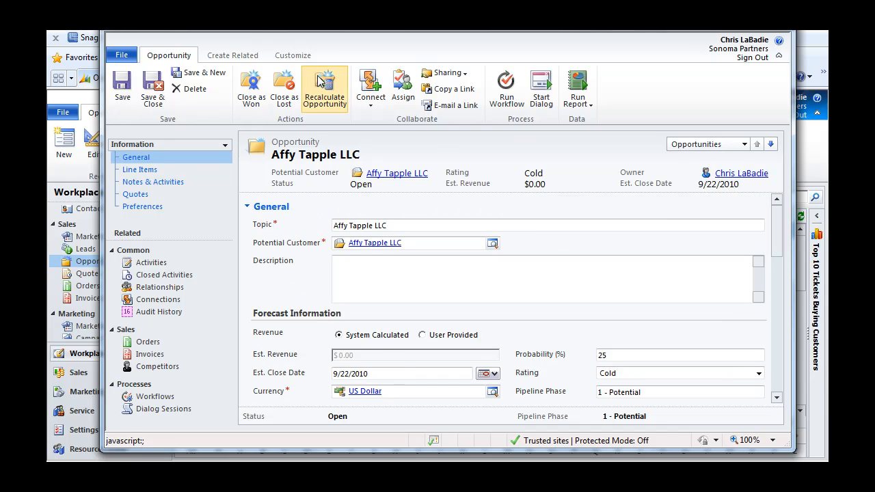
pyautogui.click(324, 88)
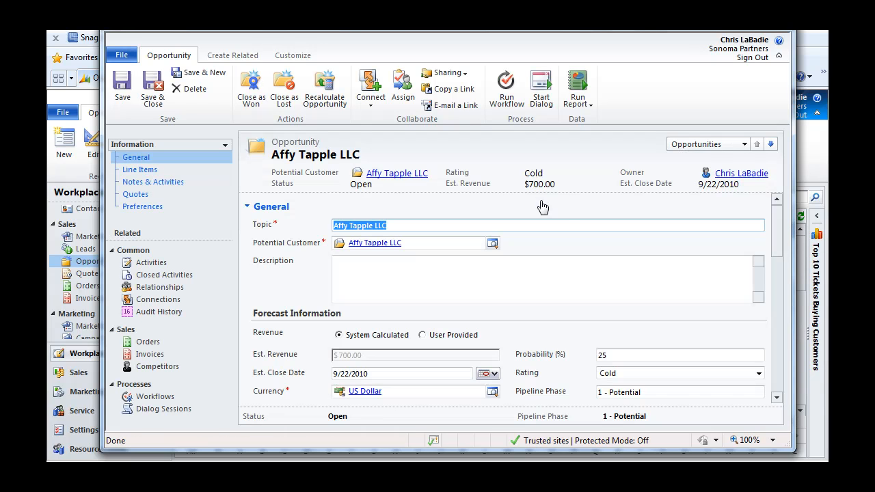
pyautogui.moveTo(741, 234)
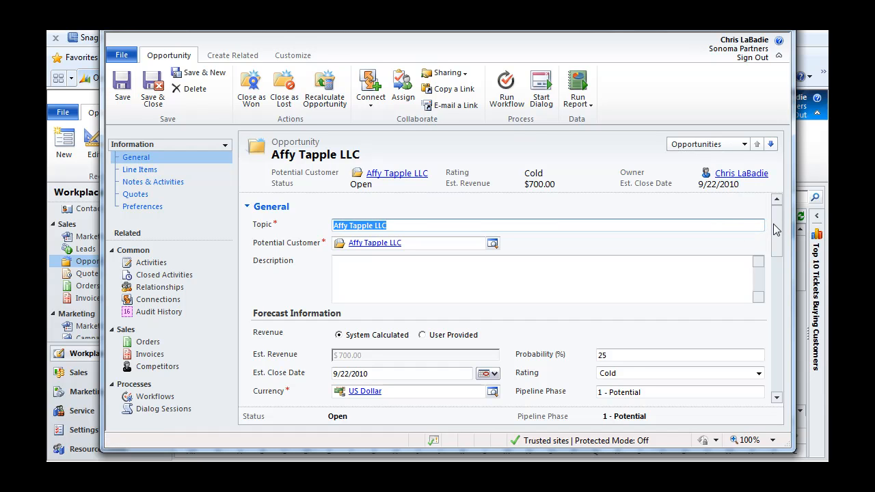
pyautogui.moveTo(638, 245)
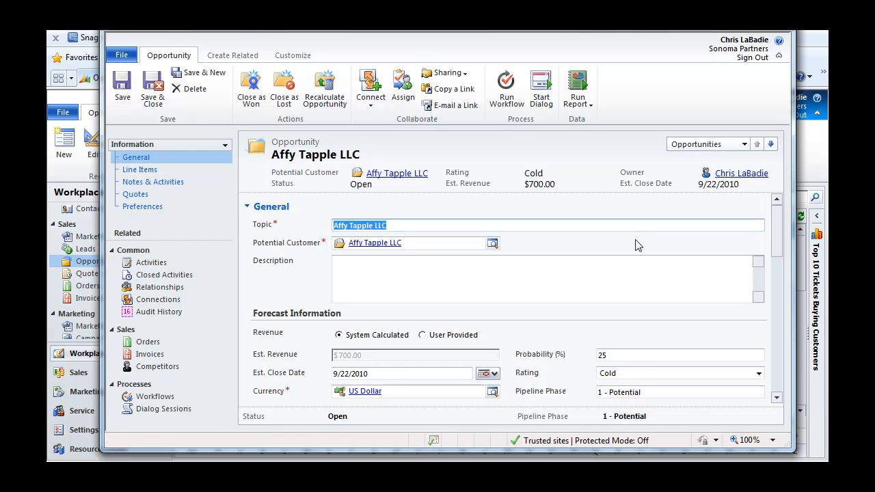
# Step: Check the Widget row in Line Items, then close the opportunity
pyautogui.scroll(-3)
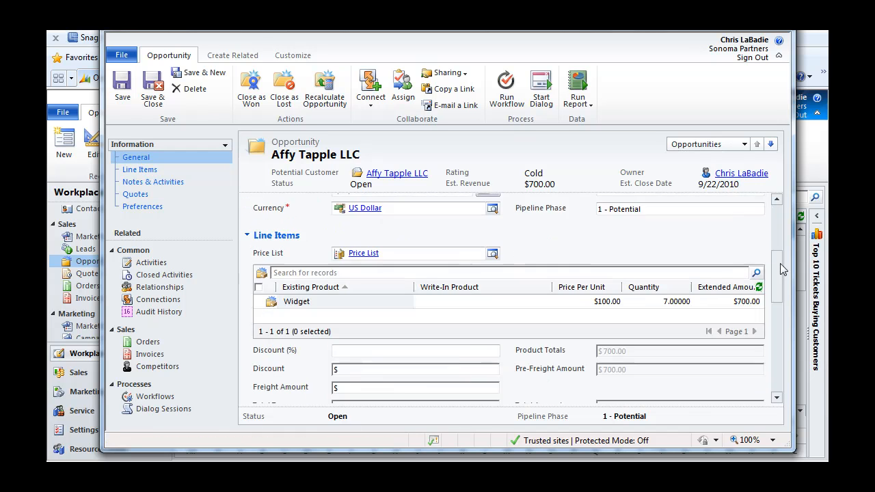
pyautogui.scroll(-3)
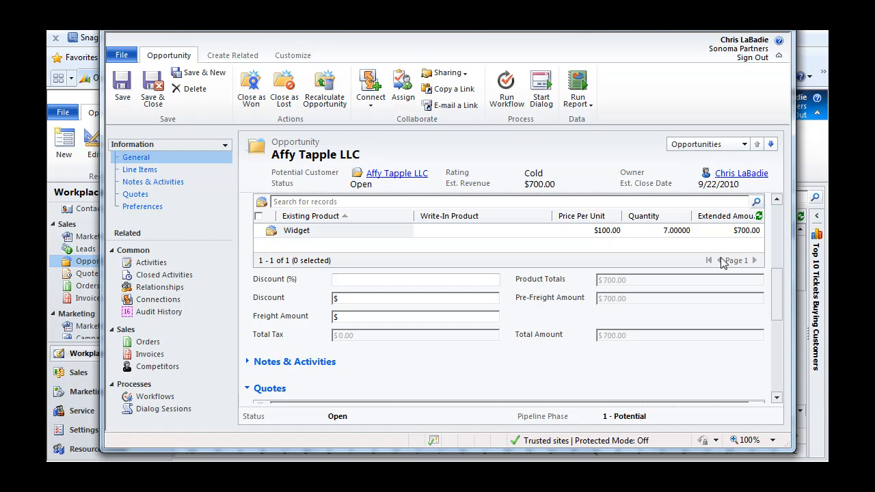
pyautogui.click(415, 279)
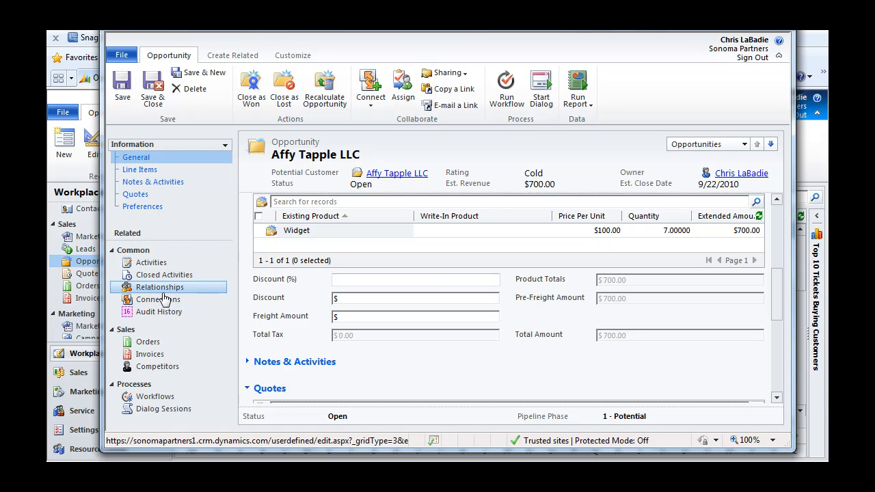
pyautogui.moveTo(148, 342)
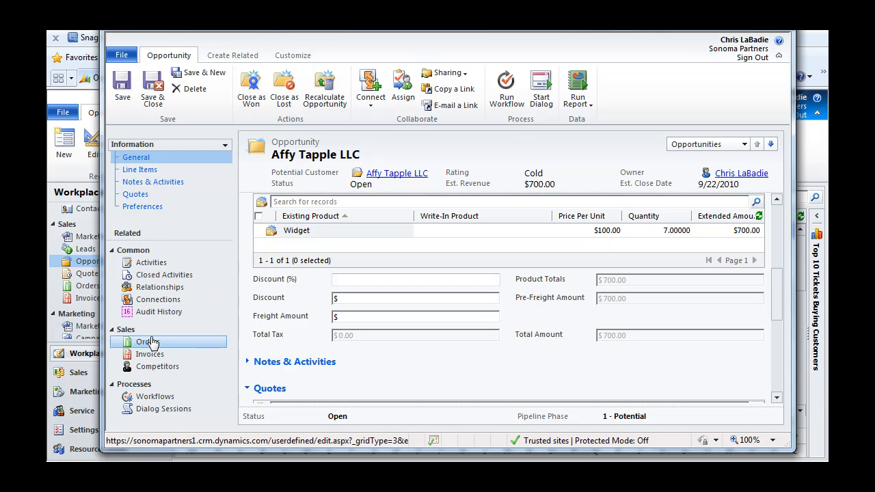
pyautogui.moveTo(158, 311)
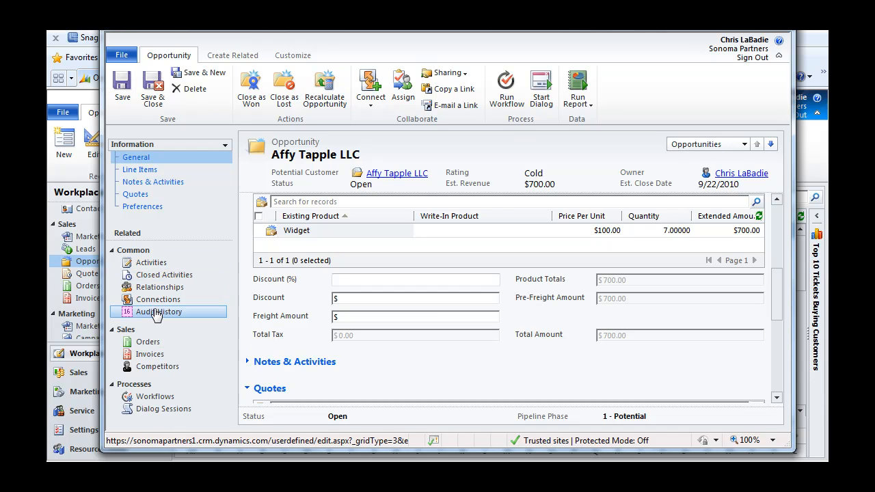
pyautogui.moveTo(158, 312)
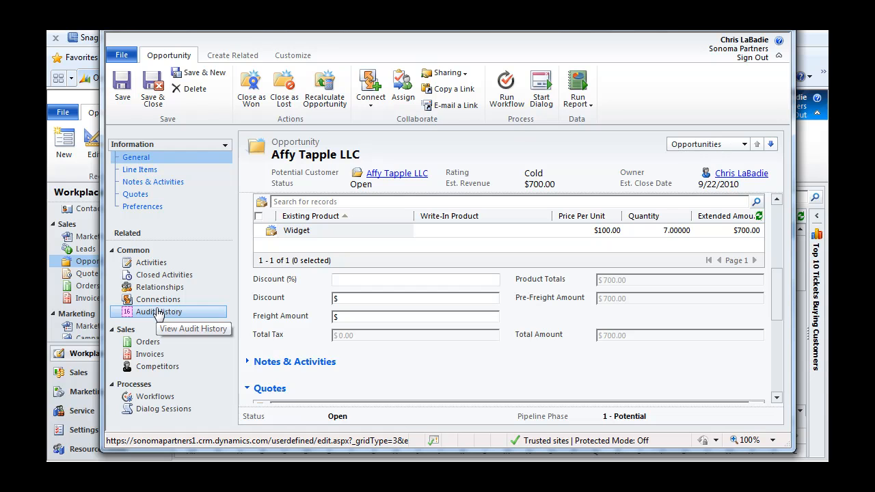
pyautogui.moveTo(244, 325)
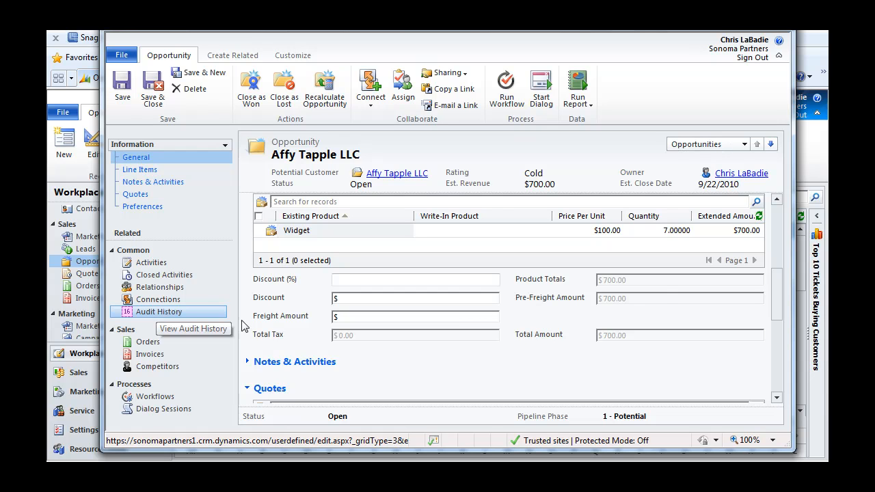
pyautogui.moveTo(781, 288)
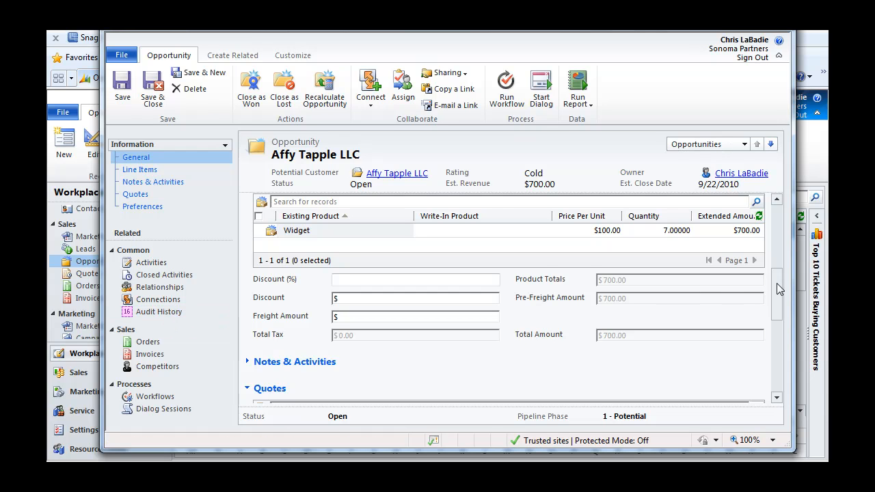
pyautogui.click(136, 157)
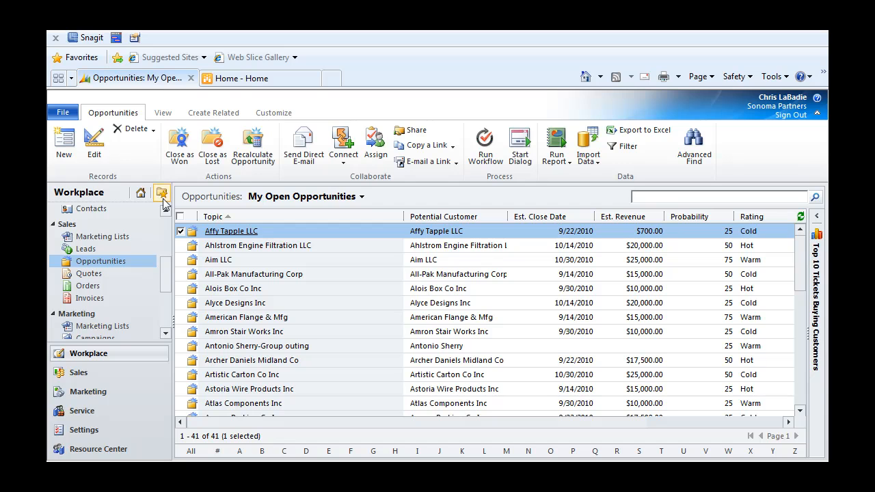
pyautogui.scroll(3)
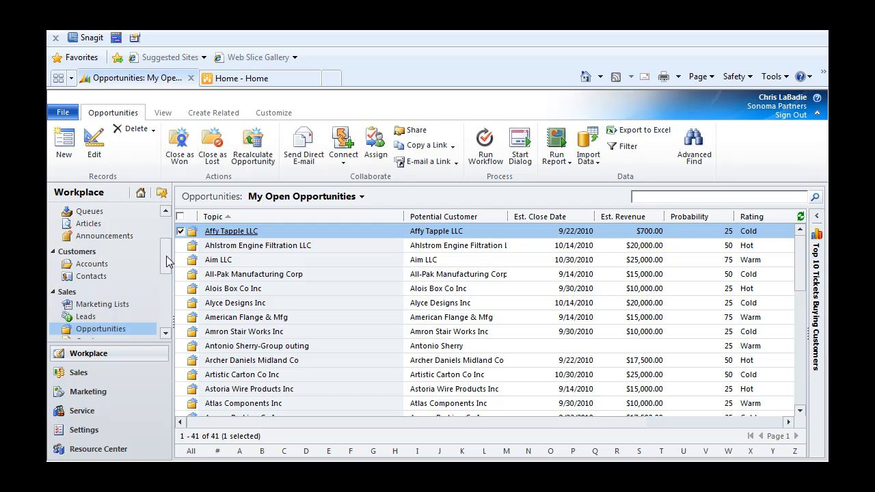
pyautogui.click(91, 276)
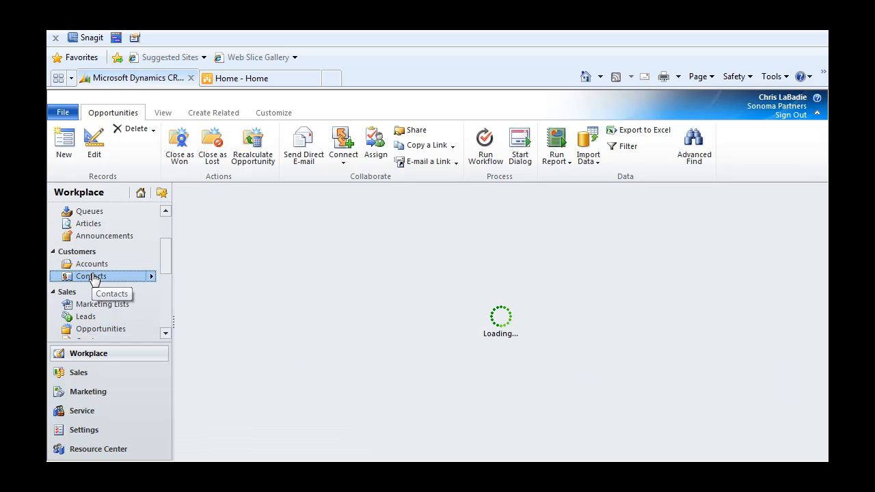
pyautogui.click(91, 277)
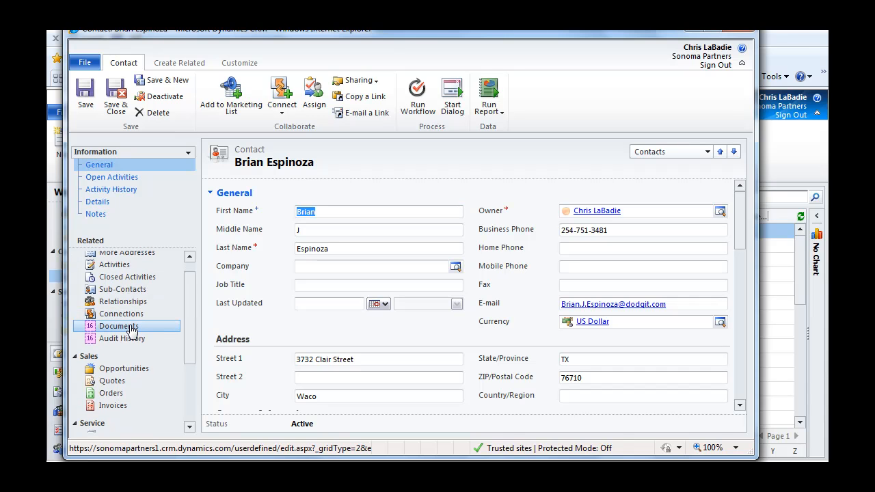
pyautogui.moveTo(119, 326)
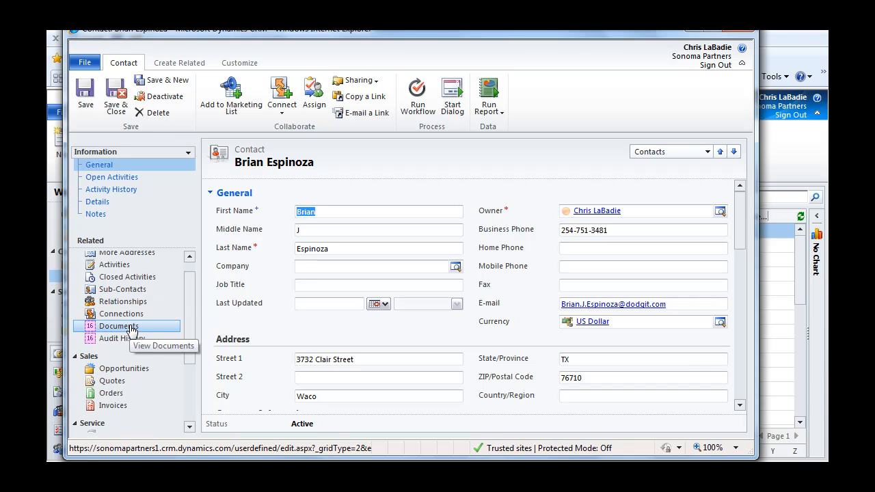
pyautogui.click(118, 326)
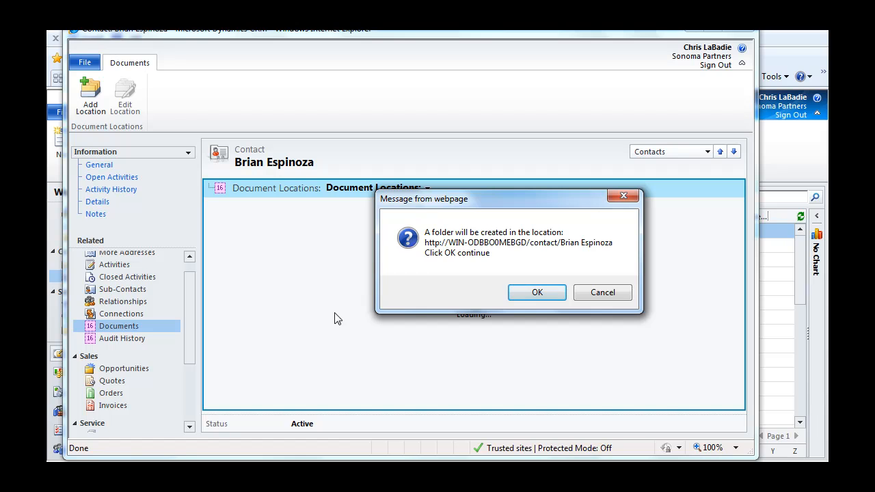
pyautogui.moveTo(469, 235)
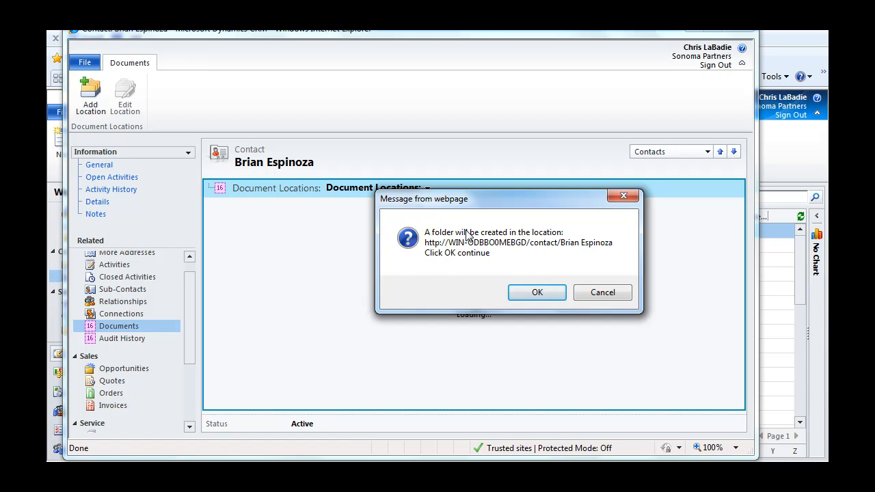
pyautogui.moveTo(443, 236)
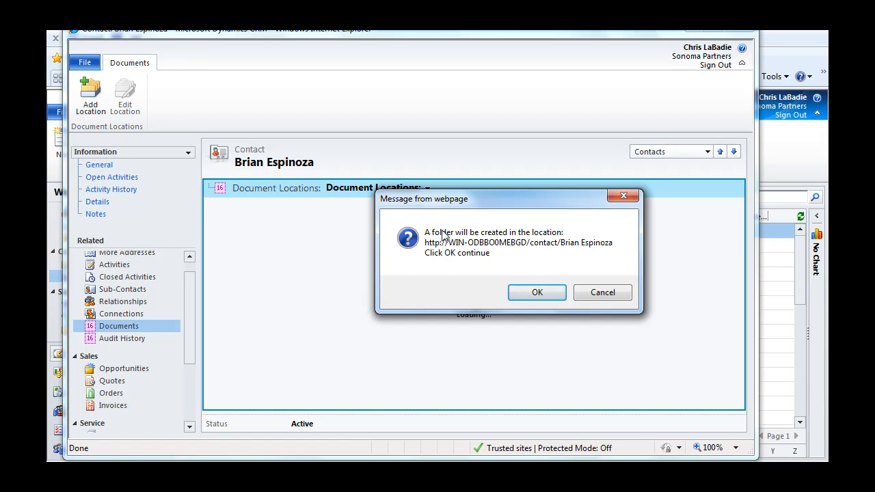
pyautogui.moveTo(521, 261)
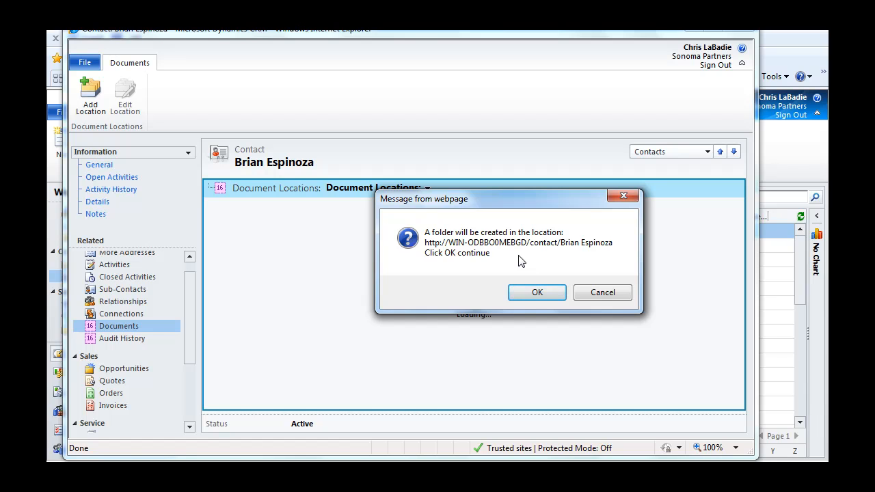
pyautogui.moveTo(582, 267)
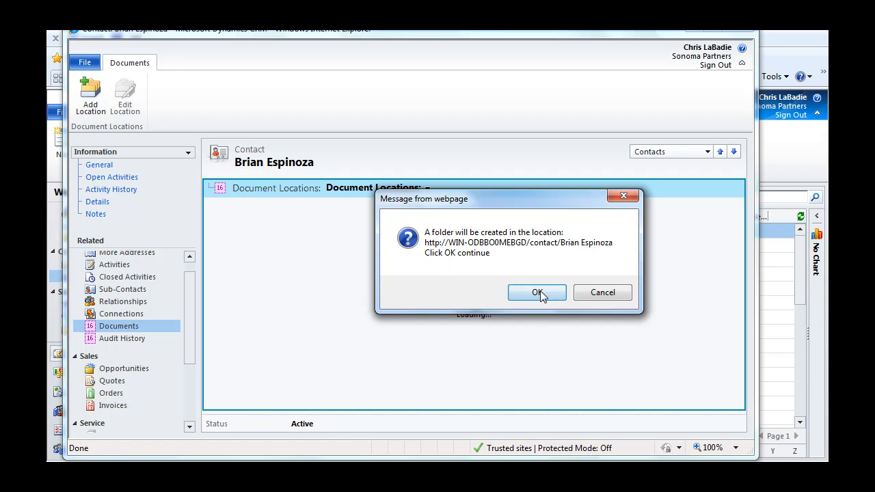
pyautogui.click(536, 292)
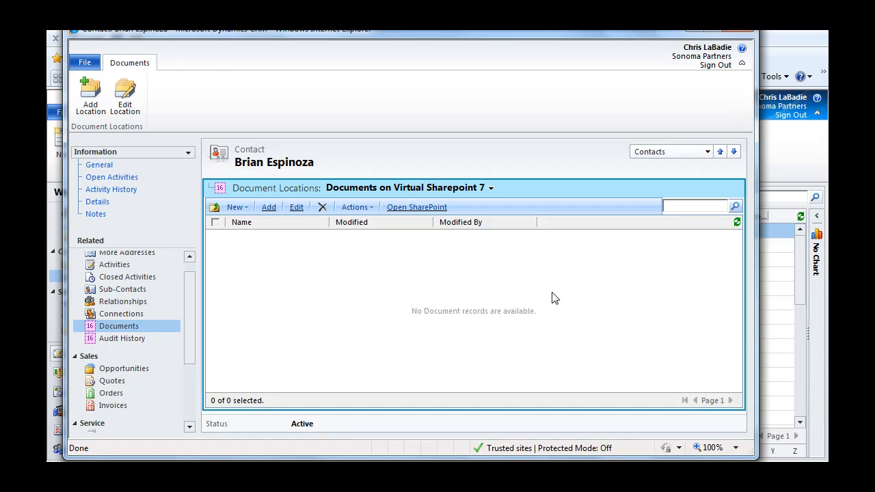
pyautogui.moveTo(349, 267)
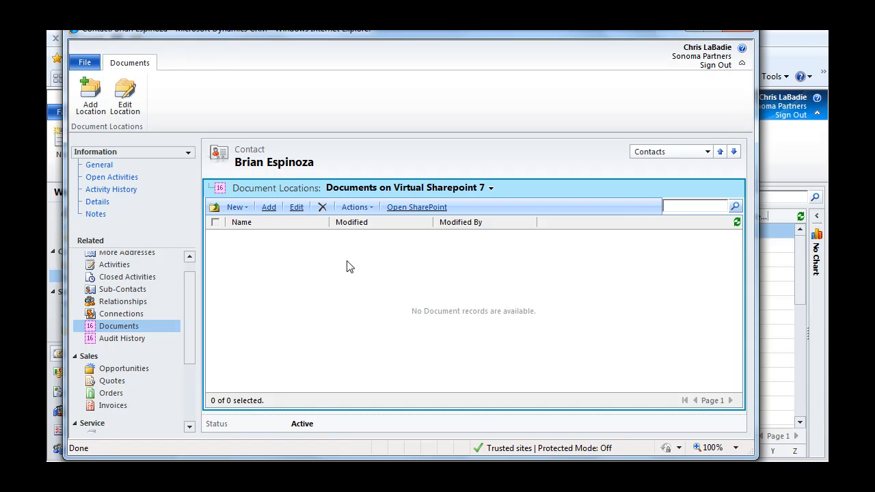
pyautogui.moveTo(388, 281)
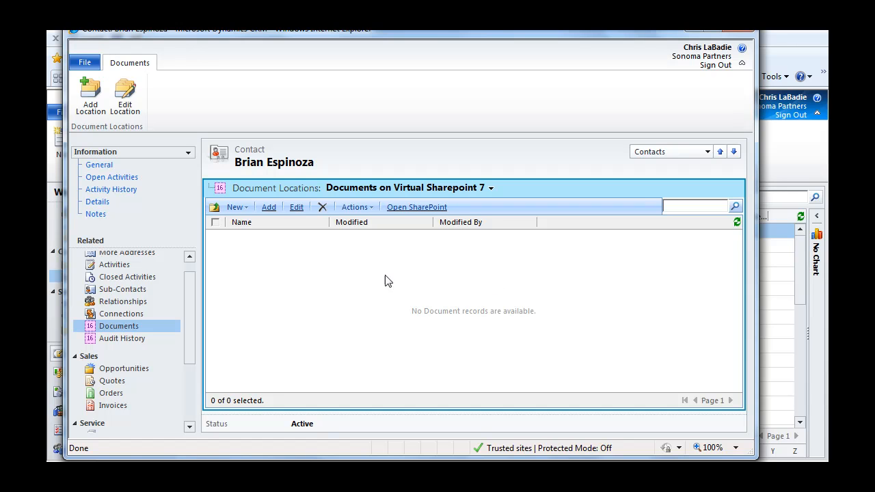
# Step: Upload the 'Microsoft Dynamics CRM Email Router' Word document and save it
pyautogui.click(268, 206)
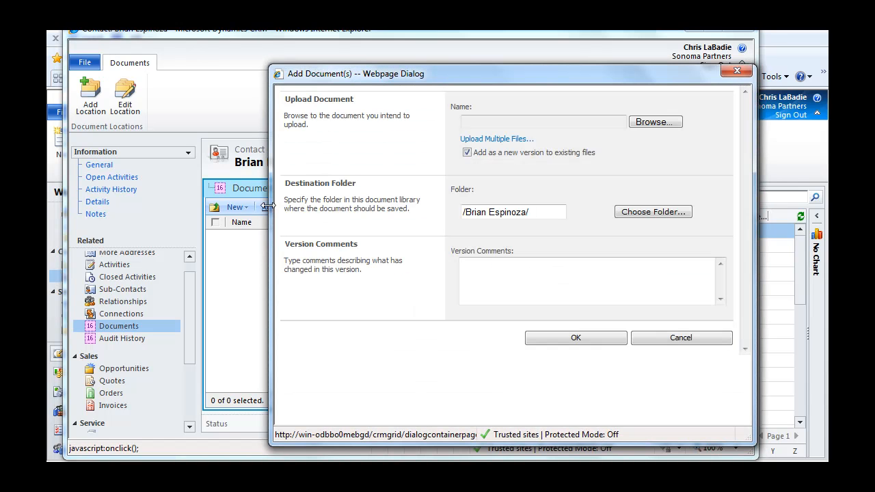
pyautogui.click(654, 121)
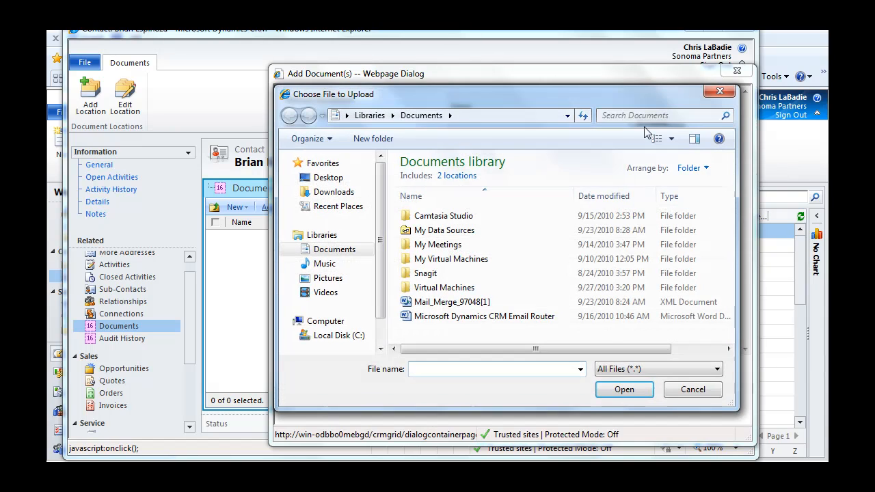
pyautogui.click(484, 316)
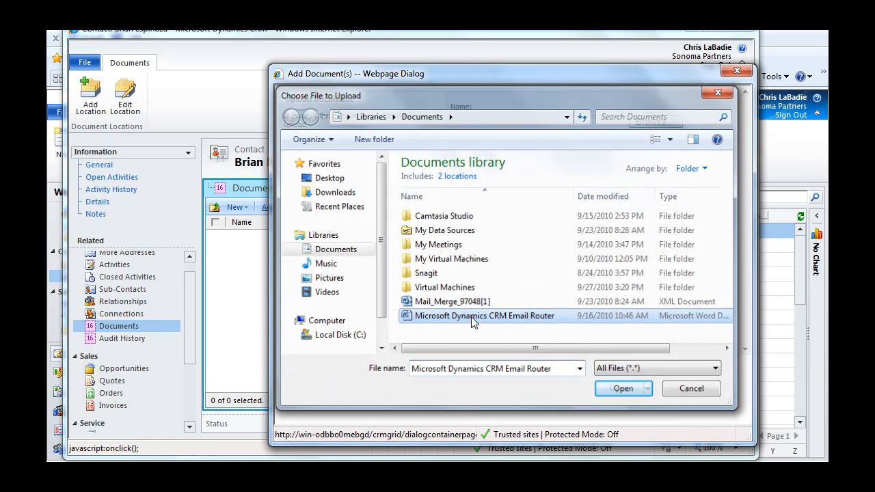
pyautogui.click(620, 388)
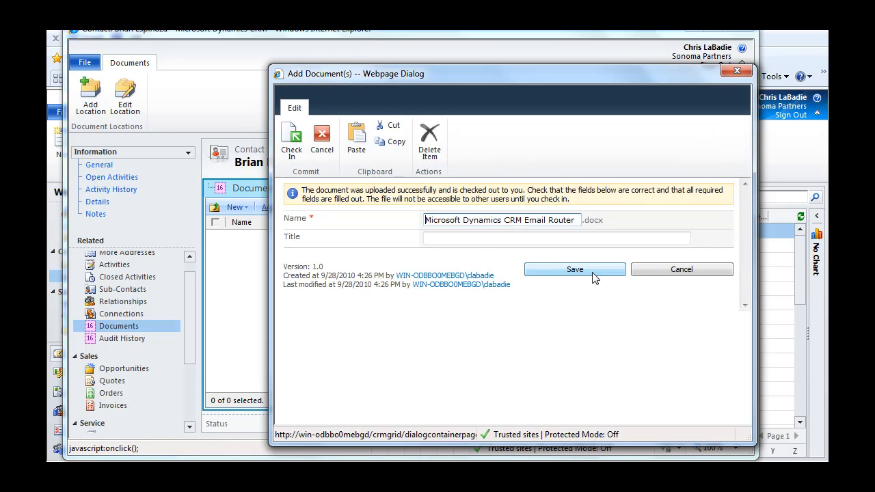
pyautogui.moveTo(597, 275)
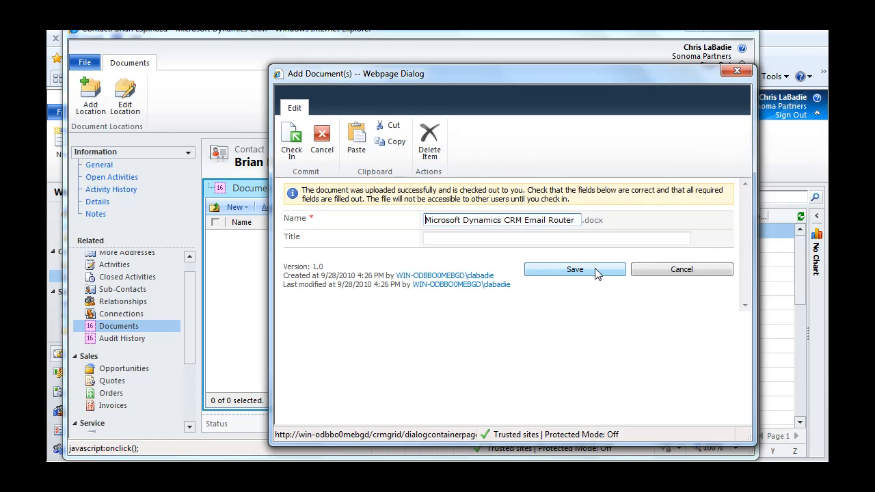
pyautogui.click(574, 269)
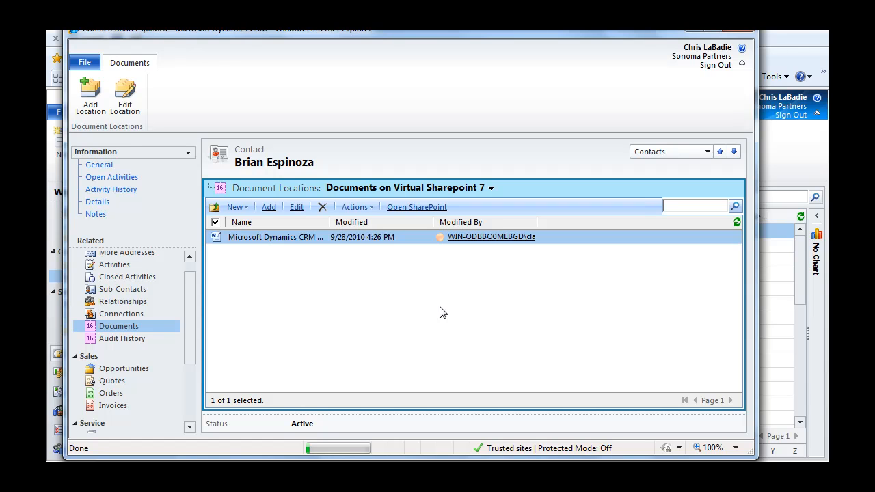
pyautogui.moveTo(458, 348)
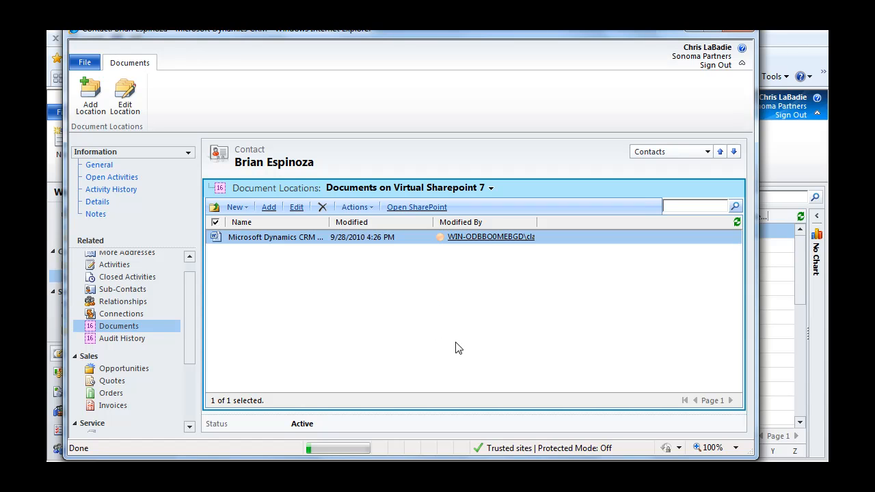
pyautogui.moveTo(486, 250)
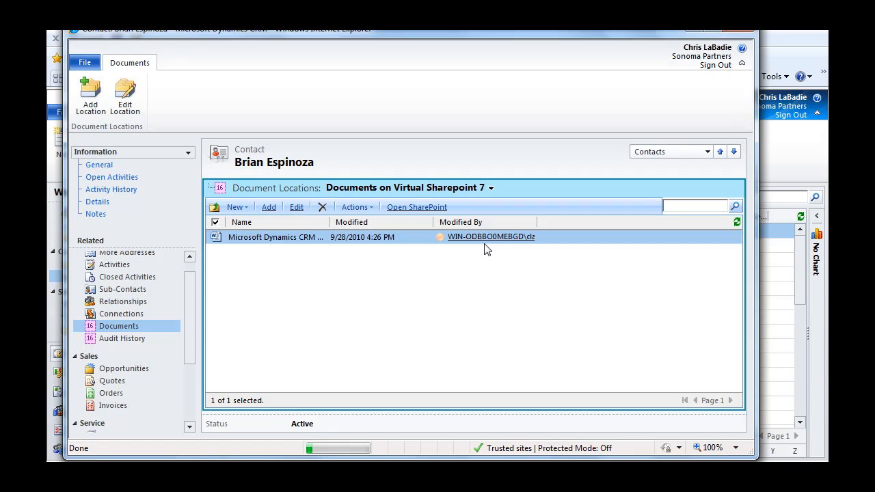
pyautogui.click(417, 207)
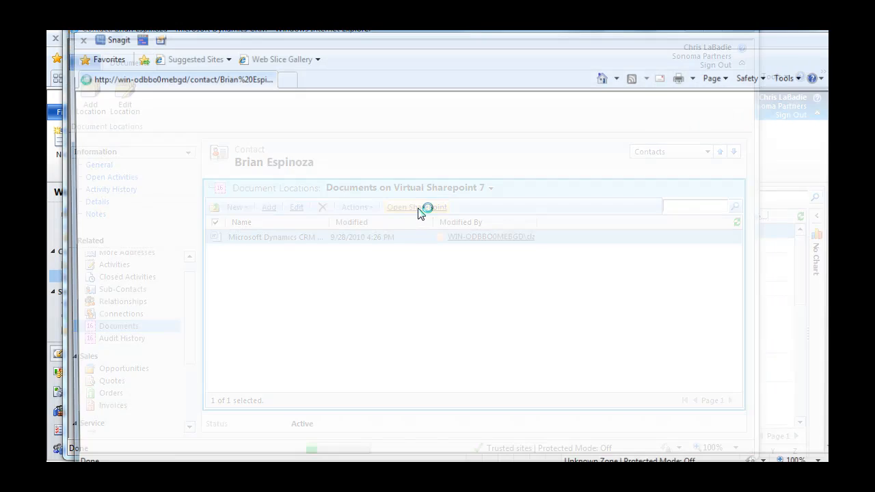
pyautogui.click(416, 207)
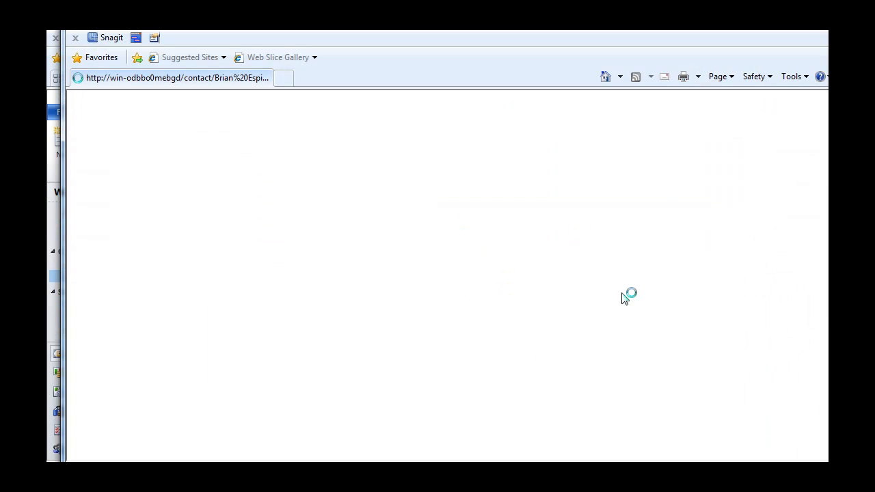
pyautogui.moveTo(443, 259)
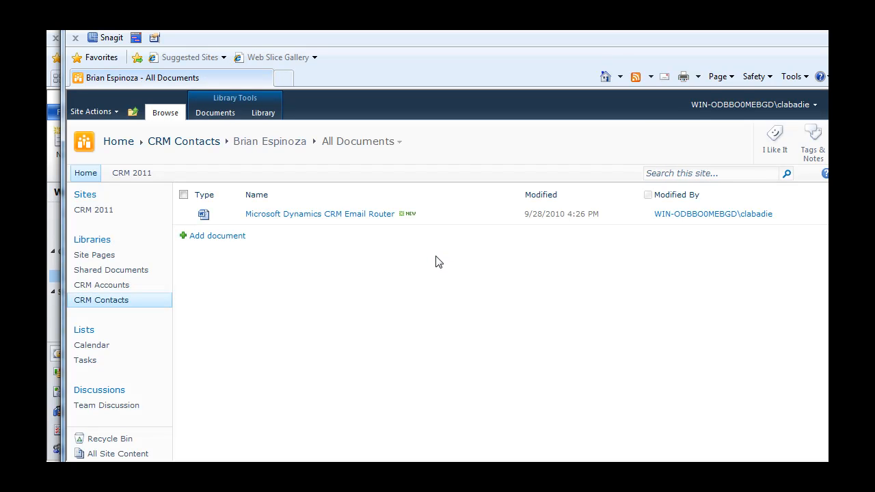
pyautogui.moveTo(349, 264)
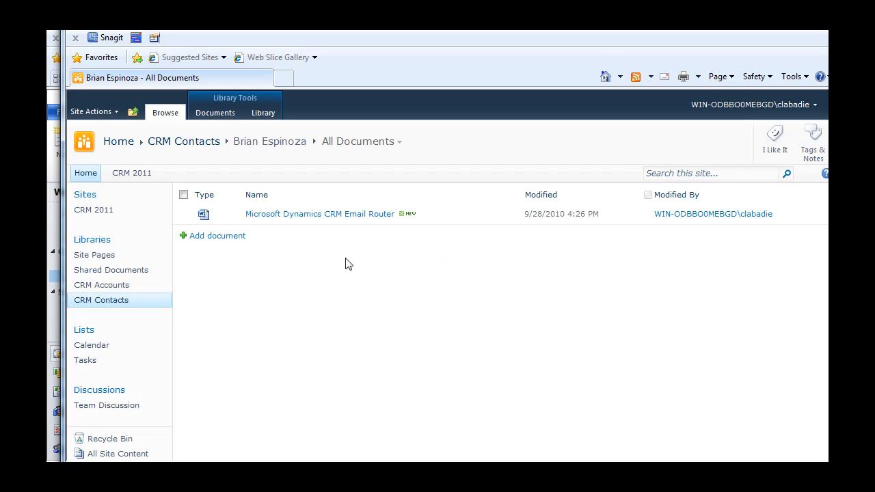
pyautogui.moveTo(335, 253)
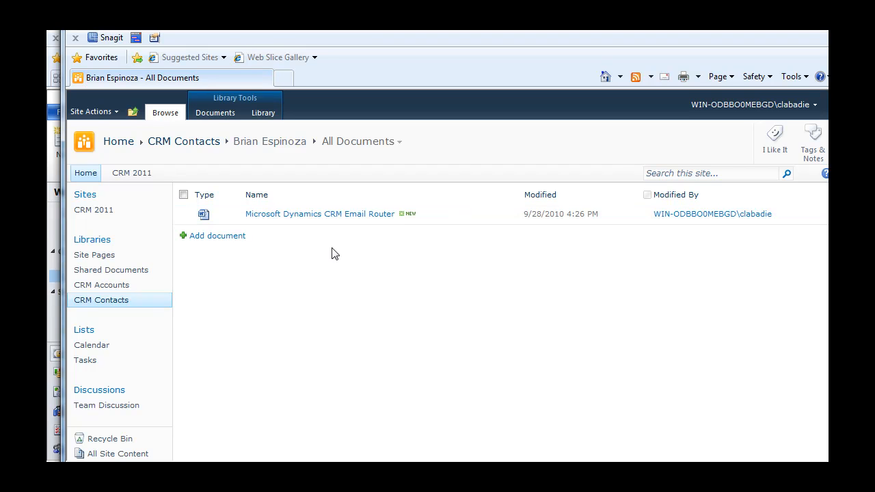
pyautogui.moveTo(226, 169)
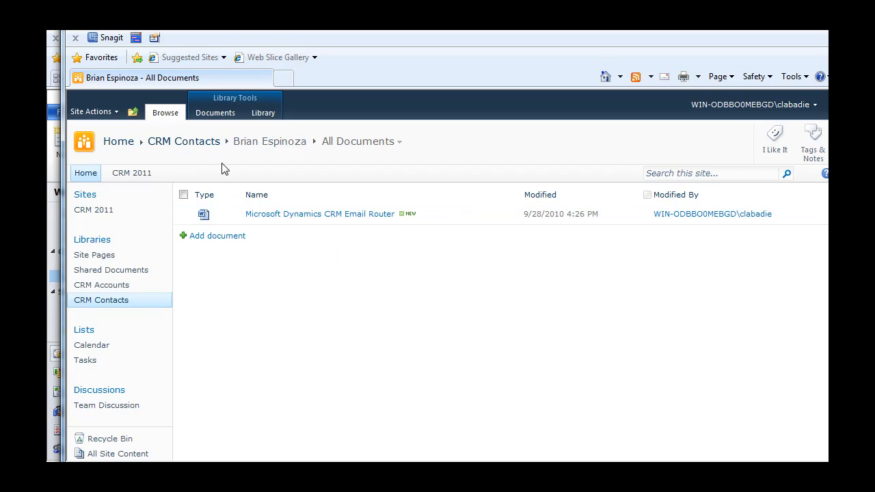
pyautogui.moveTo(207, 162)
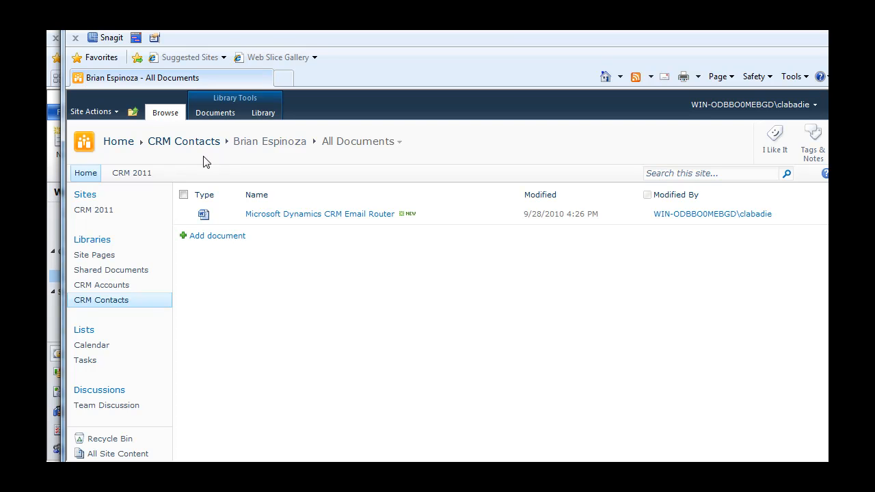
pyautogui.moveTo(267, 162)
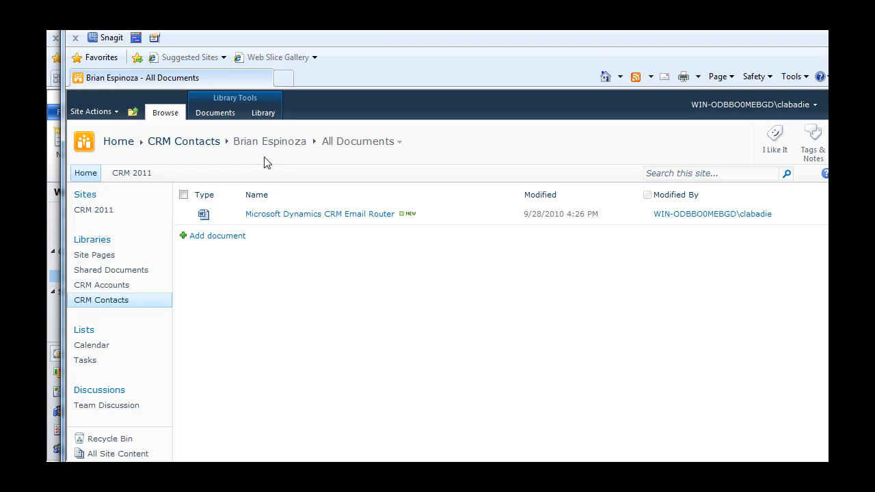
pyautogui.moveTo(102, 285)
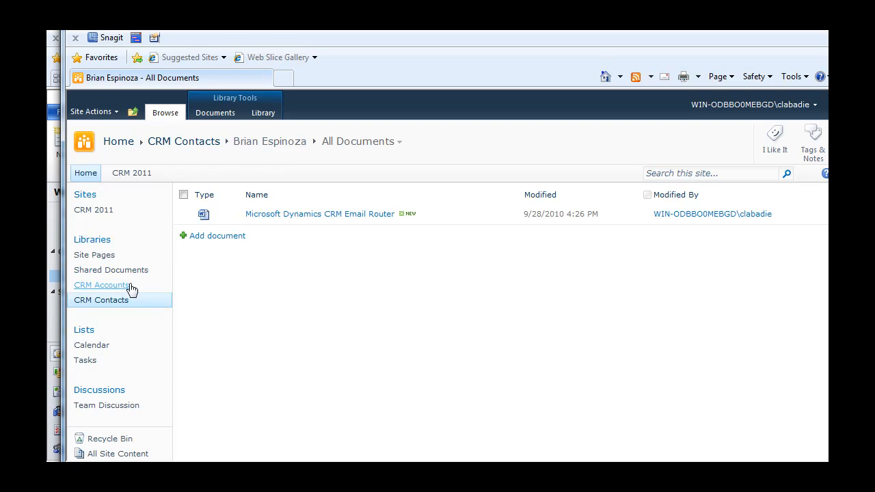
pyautogui.moveTo(149, 289)
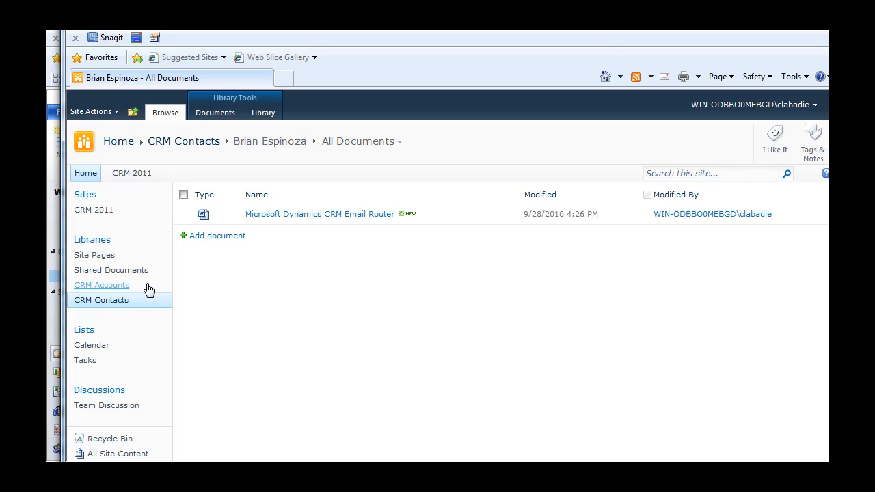
# Step: Go to the CRM Accounts library listing Adams Stair Works, iCyphercar and Sun-Container-Inc
pyautogui.click(101, 285)
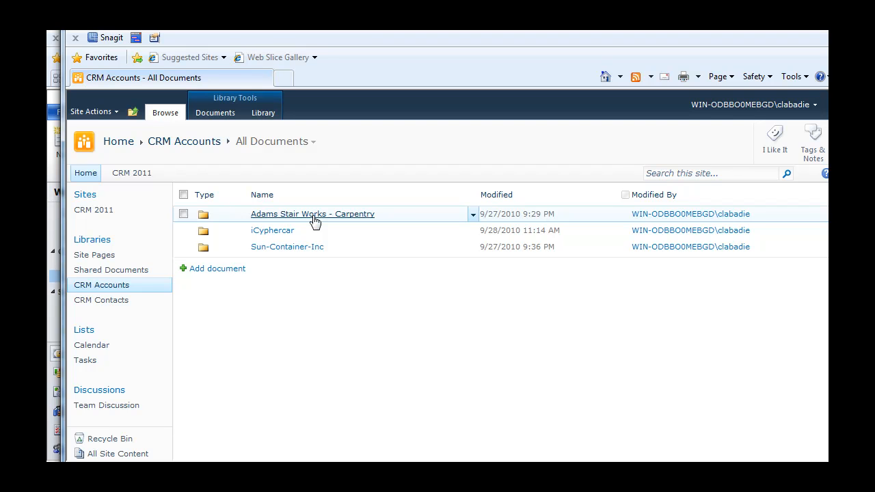
pyautogui.moveTo(507, 355)
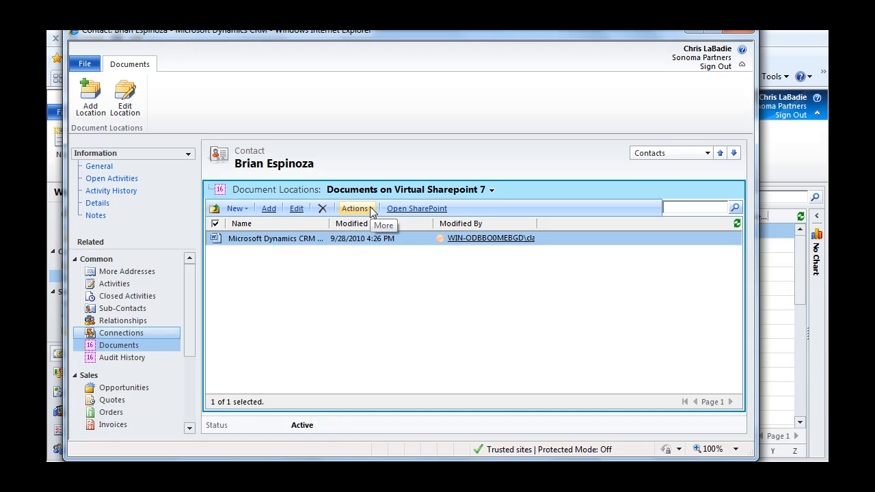
# Step: Show the Email Router document's Actions list: Check Out, Check In, Version History
pyautogui.click(354, 208)
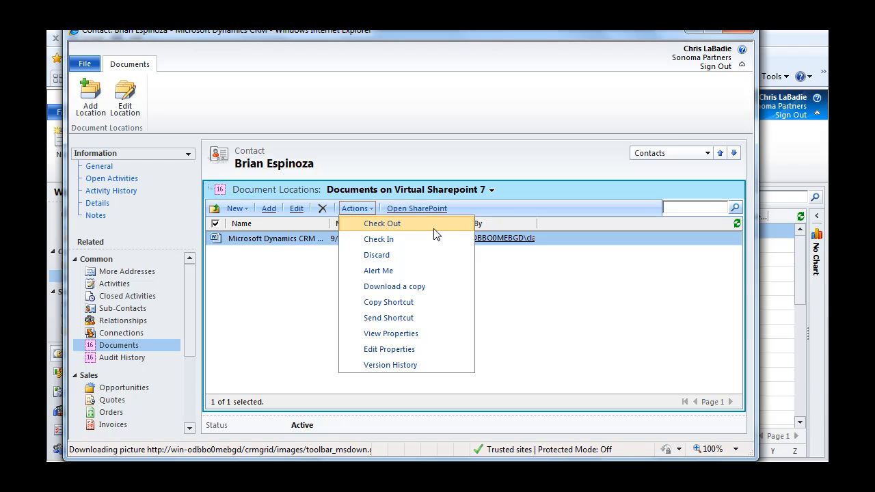
pyautogui.moveTo(444, 255)
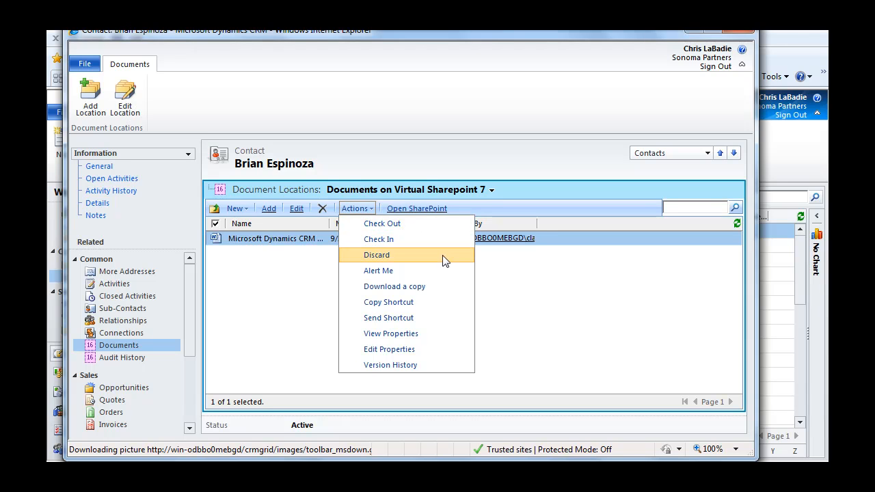
pyautogui.moveTo(448, 224)
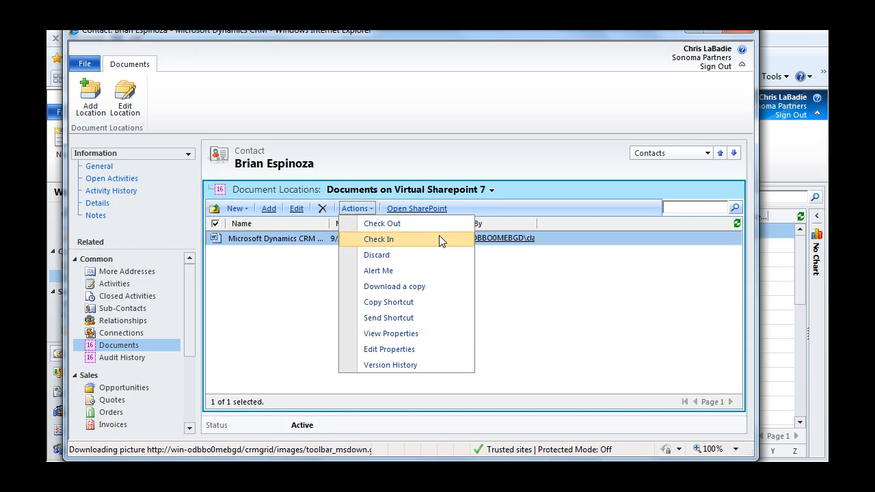
pyautogui.moveTo(551, 279)
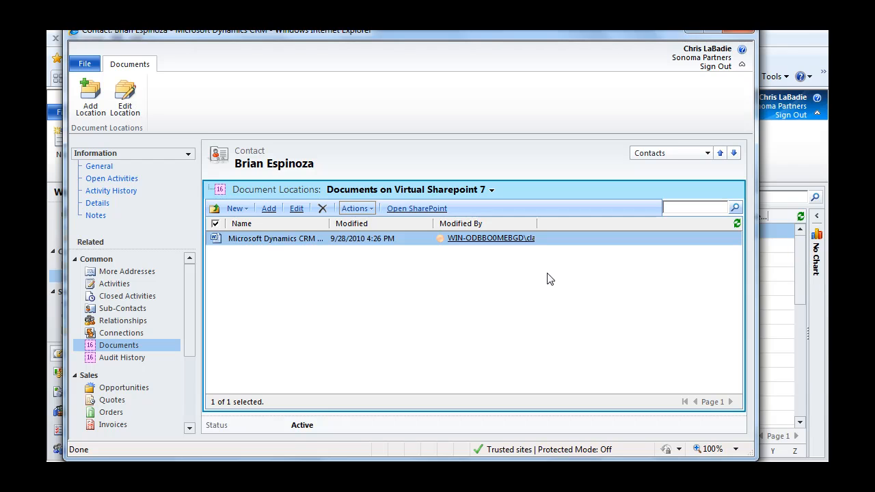
pyautogui.moveTo(349, 260)
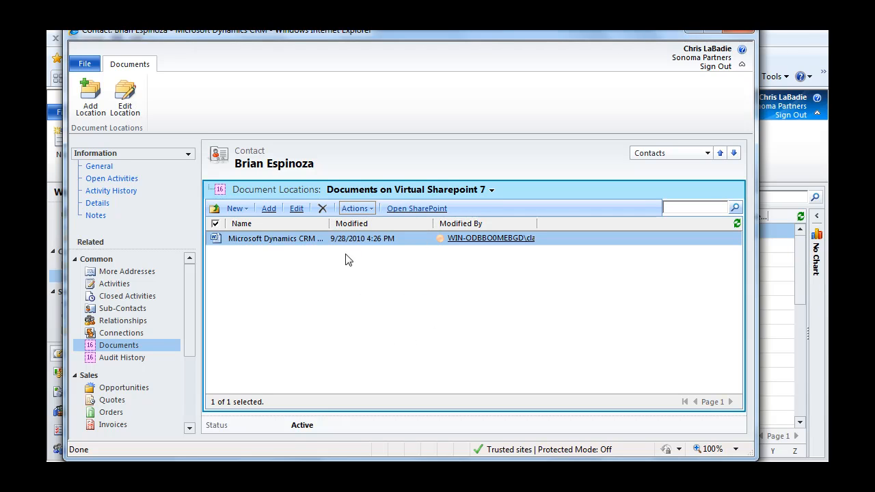
pyautogui.moveTo(410, 315)
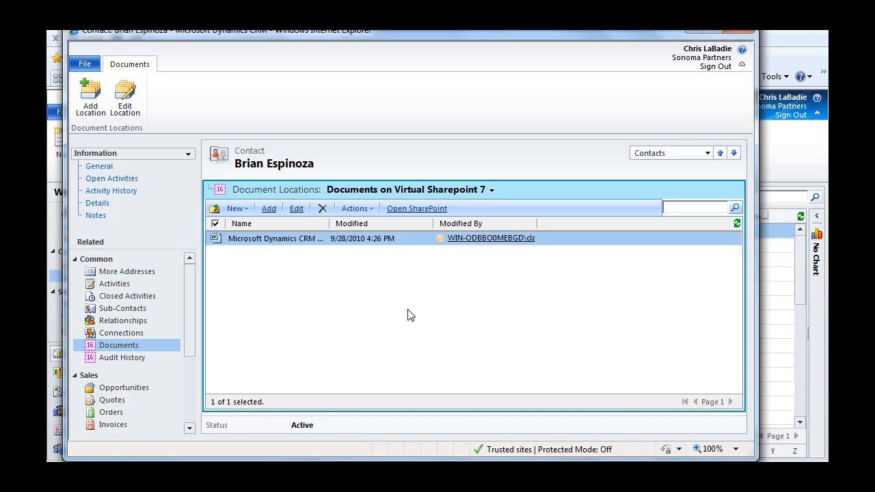
pyautogui.moveTo(505, 351)
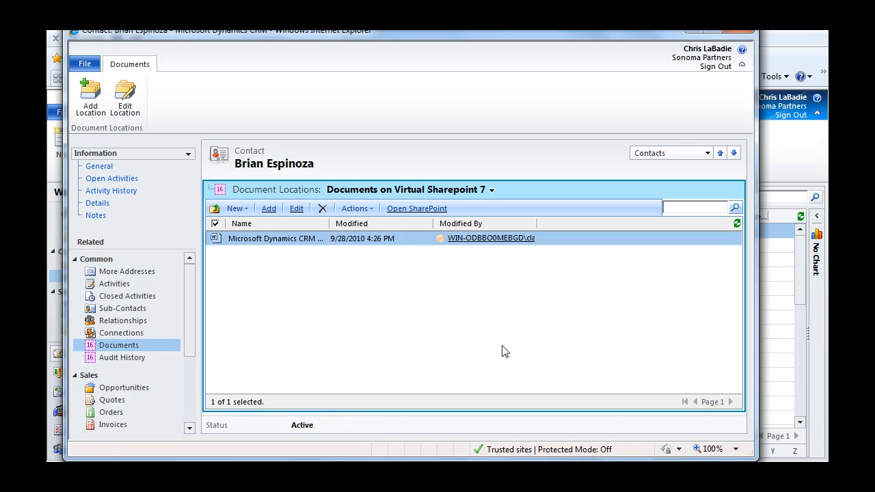